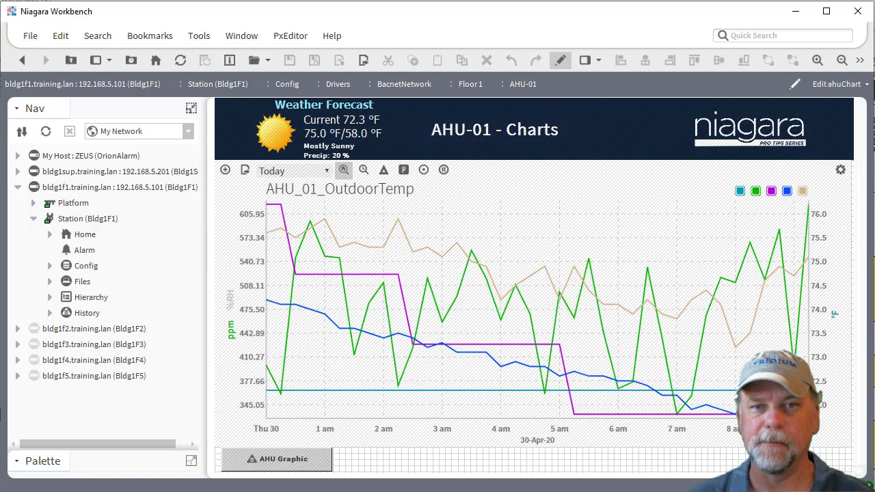
mouse_move(82, 286)
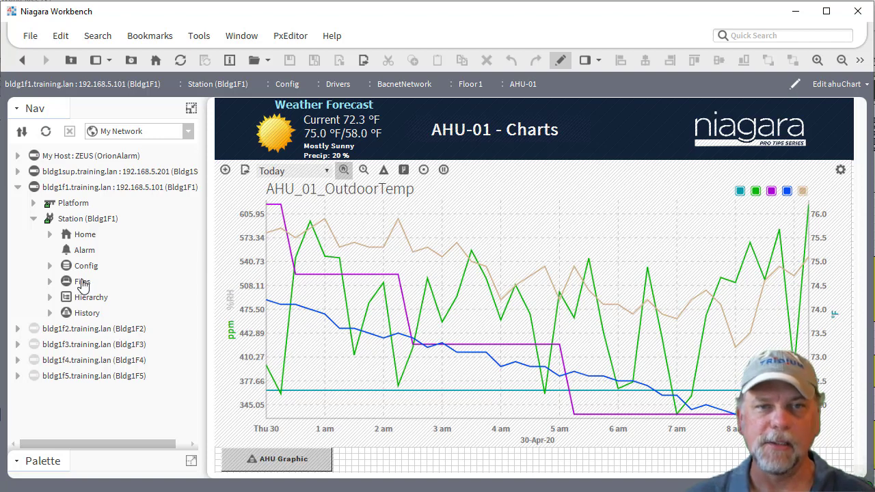
mouse_move(319, 243)
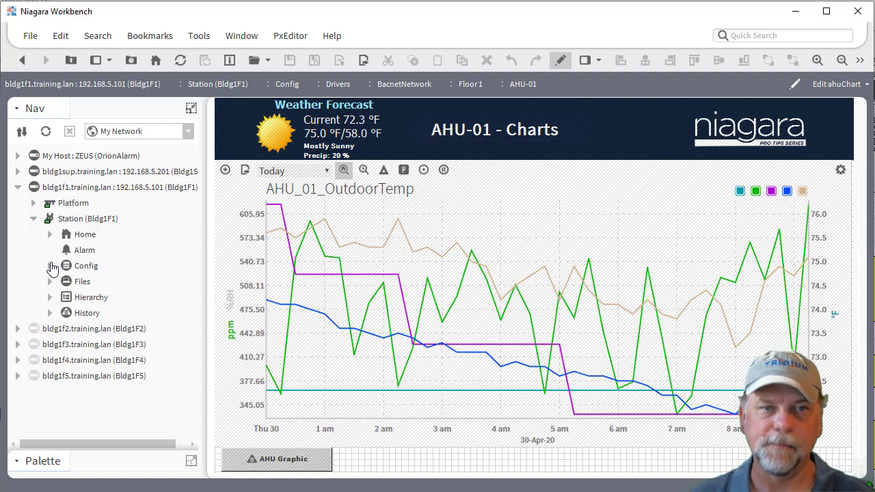
Step: Expand the Nav tree through Config, Drivers, BacnetNetwork and Floor 1 to AHU-01's points and their NumericInterval history extensions
left_click(49, 265)
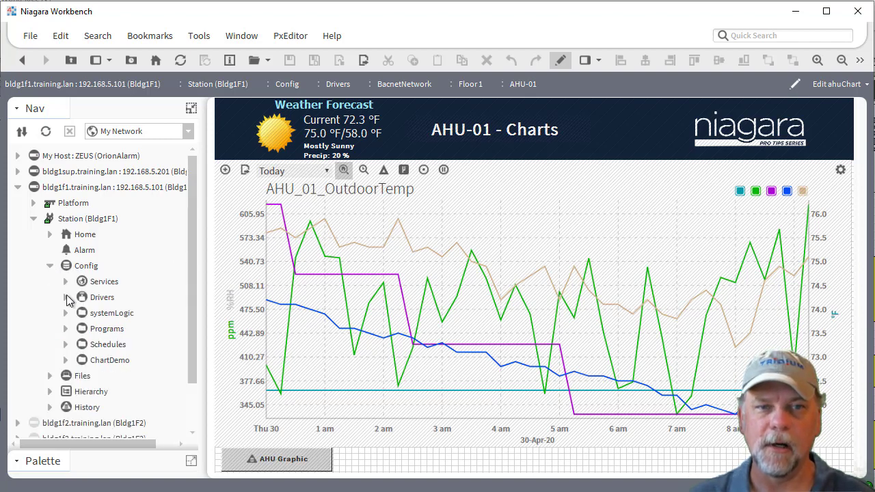
left_click(66, 298)
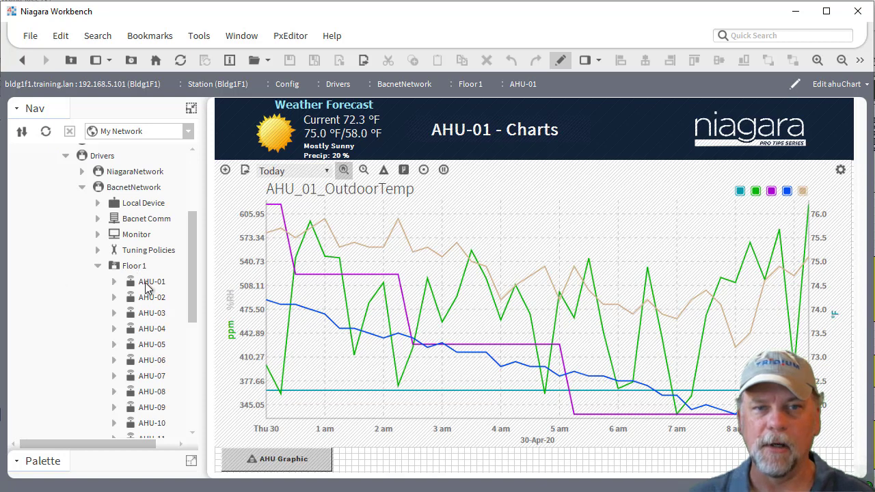
left_click(115, 282)
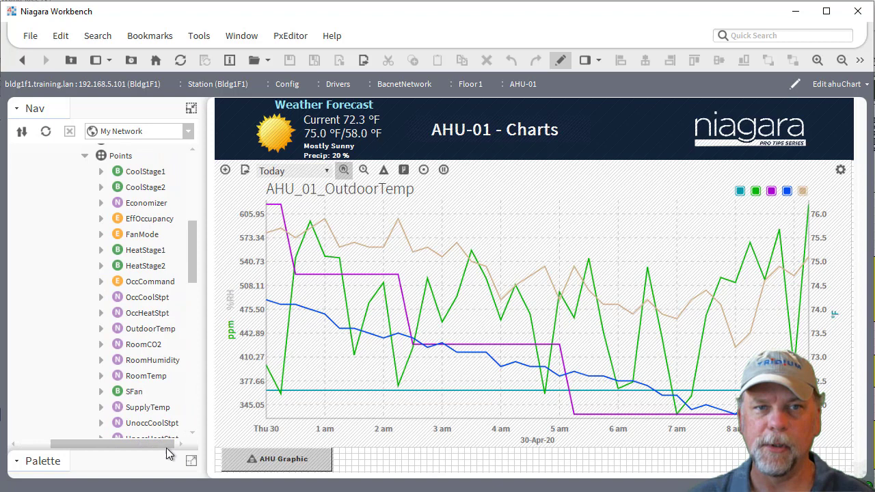
mouse_move(126, 376)
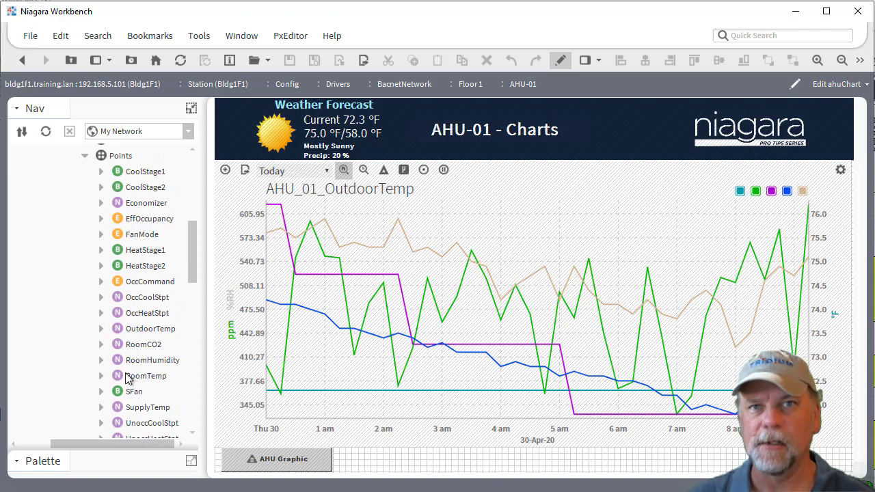
mouse_move(101, 349)
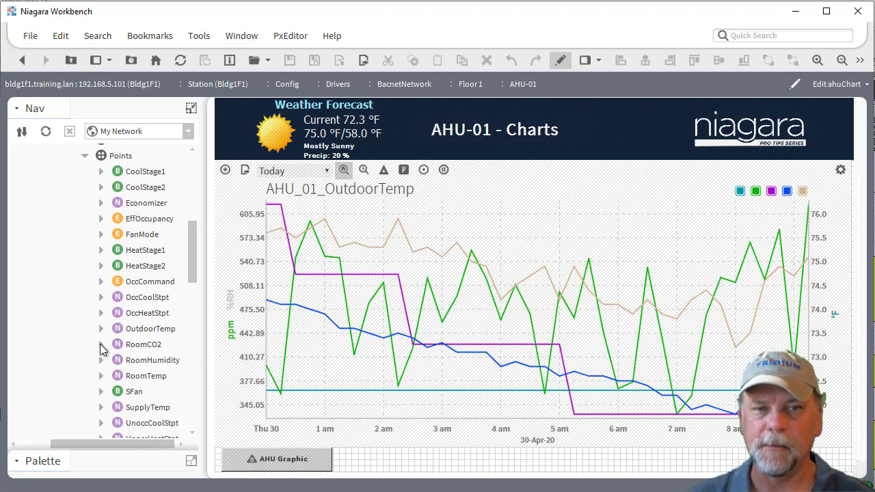
left_click(101, 344)
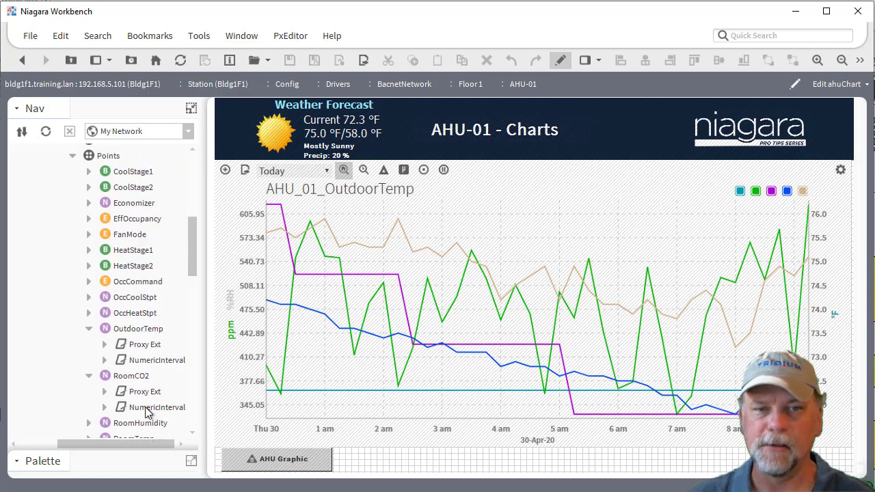
left_click(155, 361)
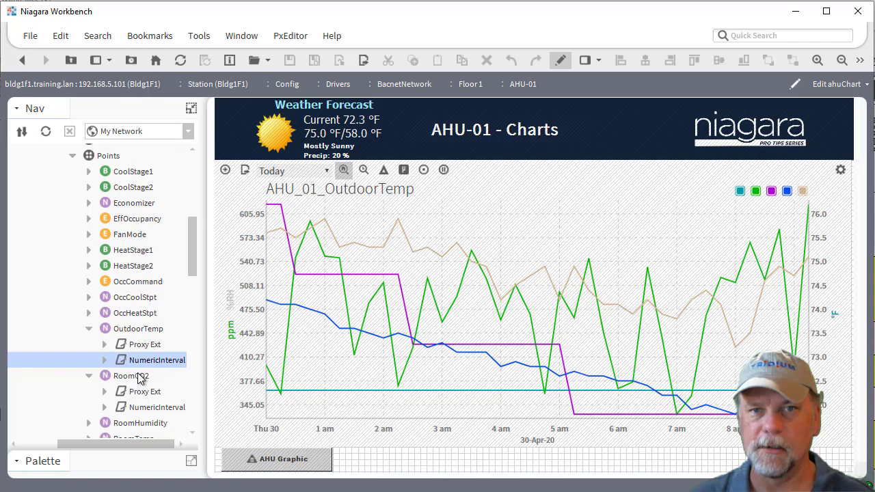
mouse_move(425, 202)
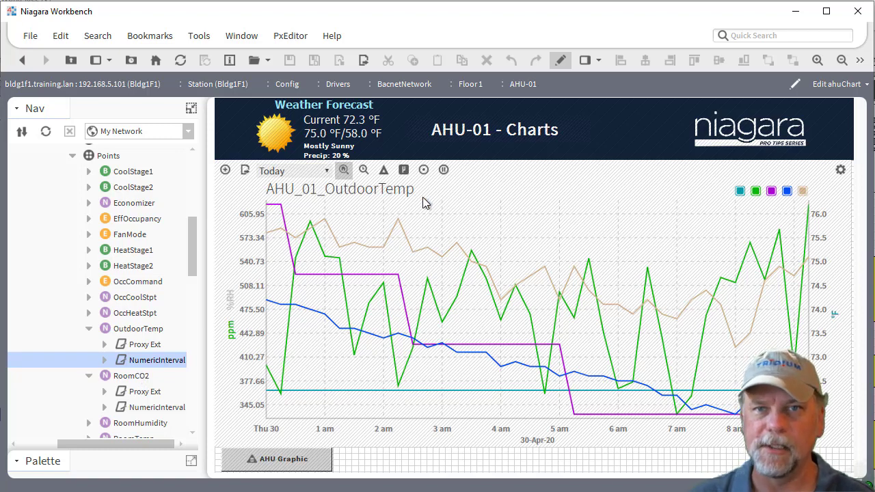
mouse_move(531, 214)
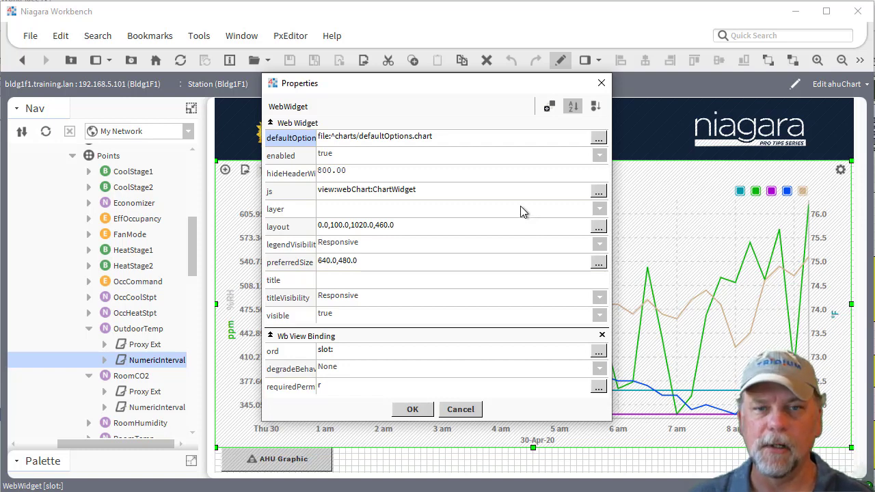
mouse_move(357, 358)
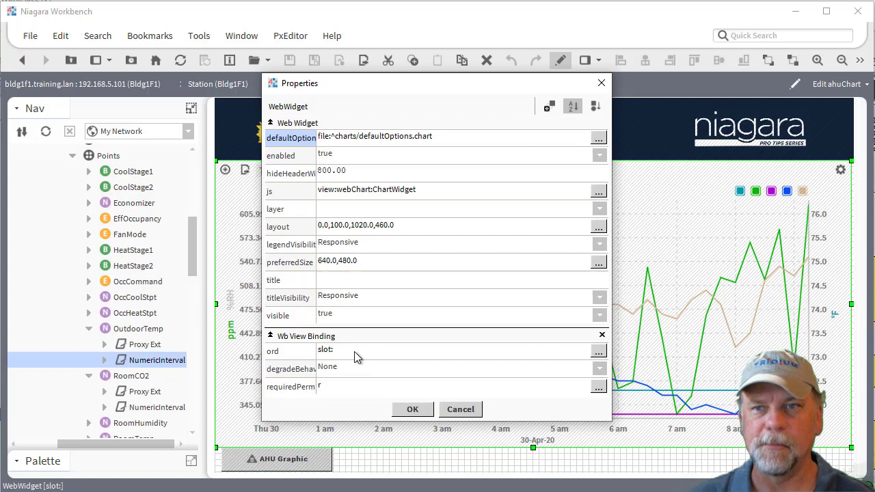
mouse_move(364, 352)
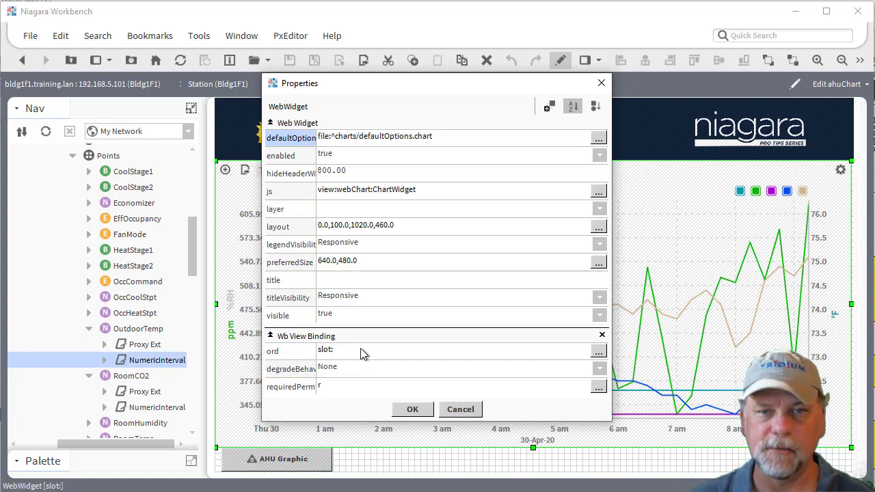
mouse_move(459, 410)
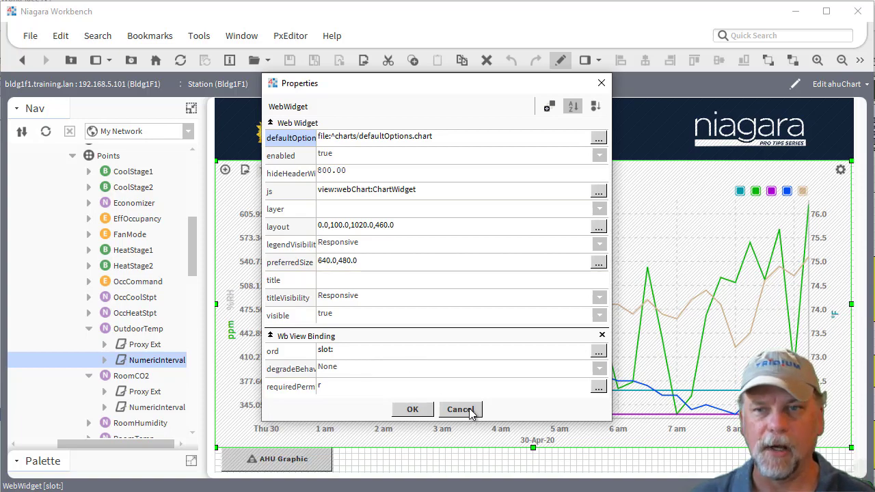
left_click(461, 410)
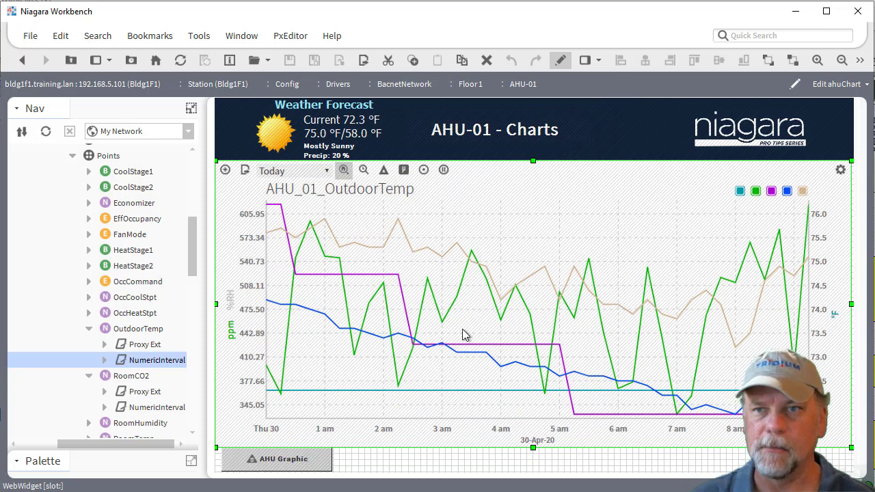
mouse_move(217, 276)
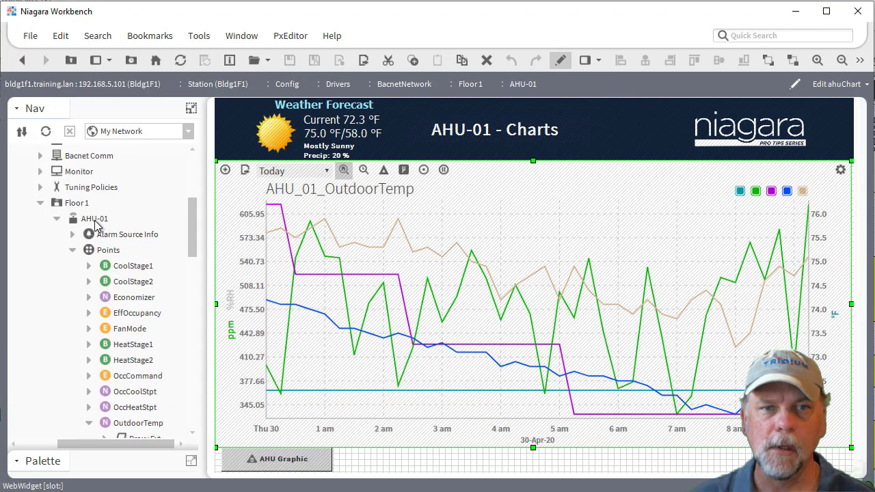
Step: Show AHU-01's AX Slot Sheet and scroll to the dynamic ChartOrds baja:OrdList slot
right_click(93, 219)
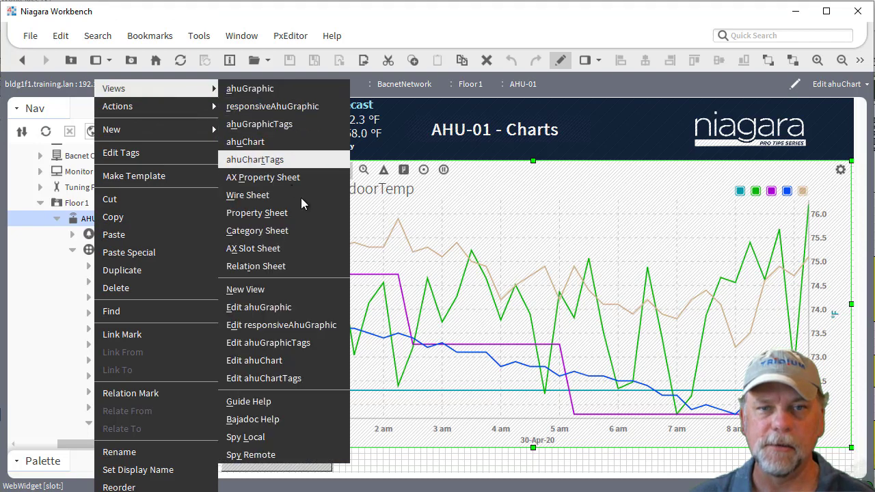
left_click(253, 248)
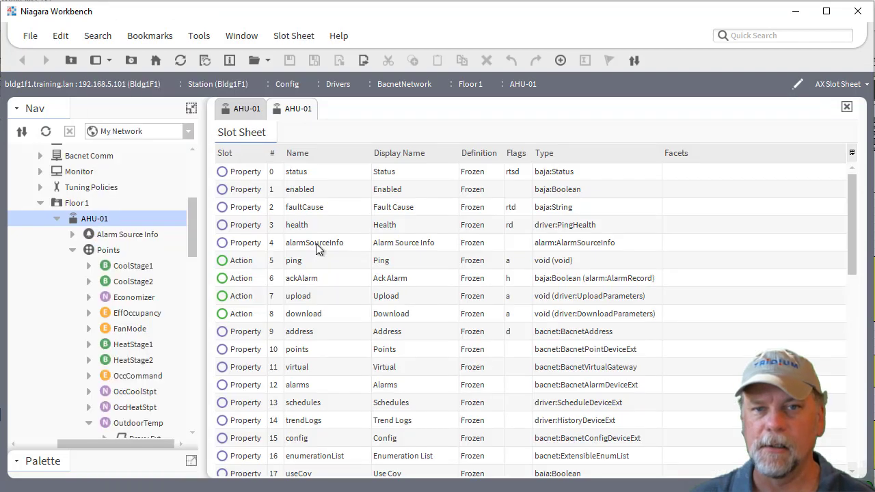
mouse_move(738, 257)
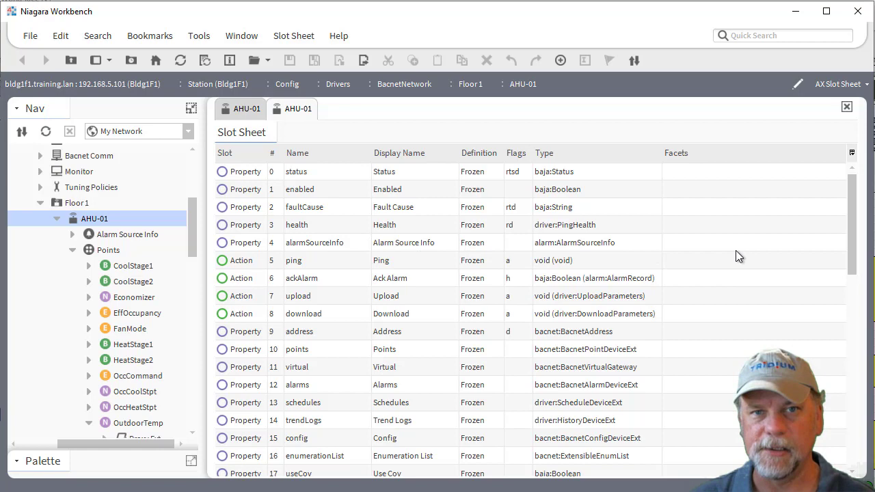
scroll("down", 3)
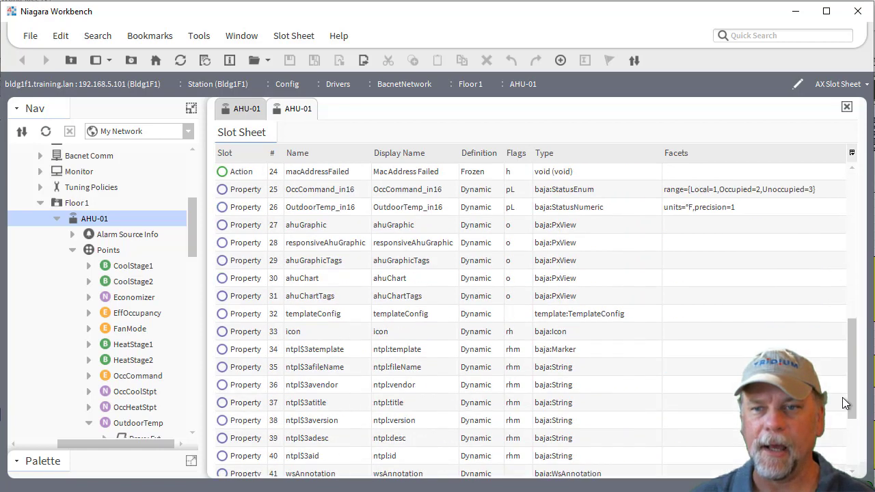
scroll("down", 3)
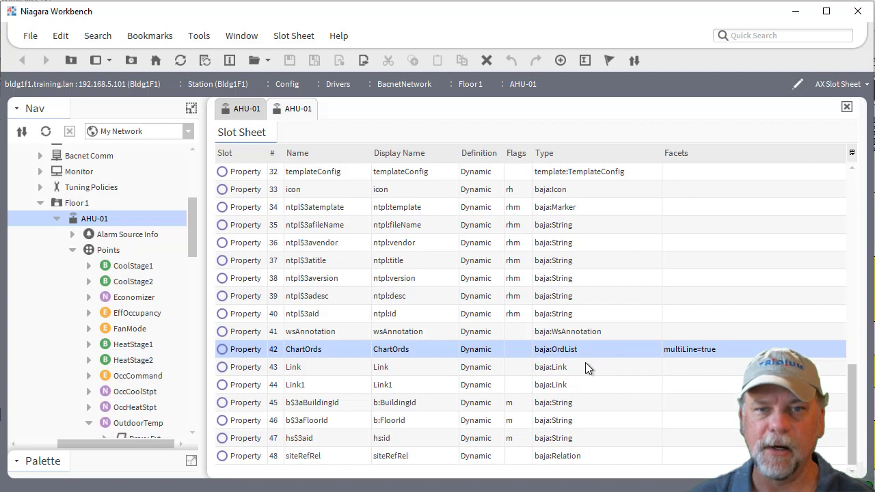
mouse_move(574, 439)
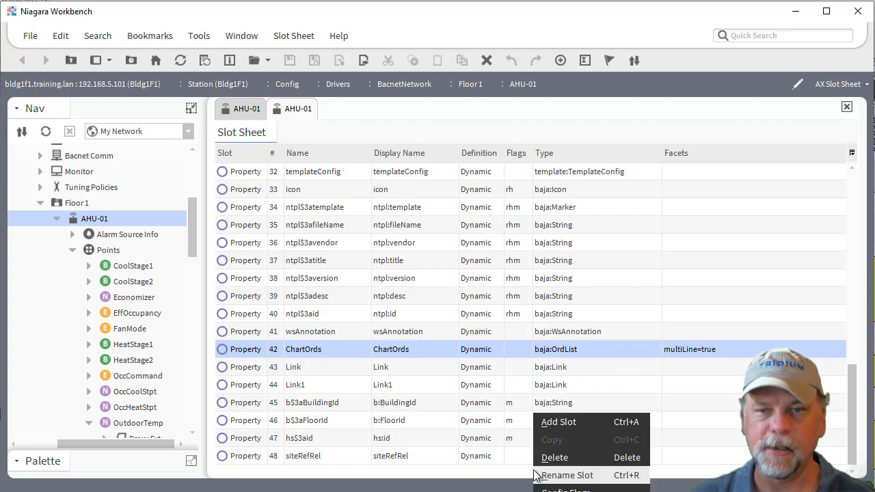
mouse_move(596, 420)
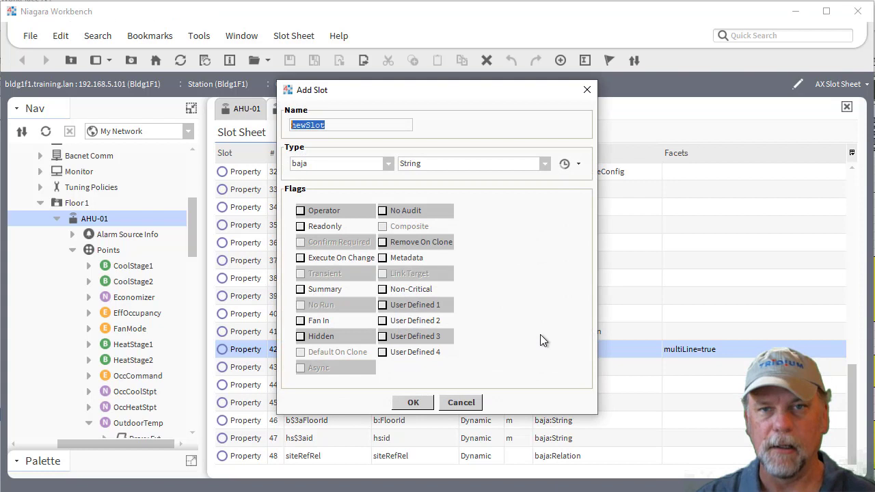
Step: Add a dynamic slot named MyChartOrds of type OrdList to AHU-01
type("MyChartOrds")
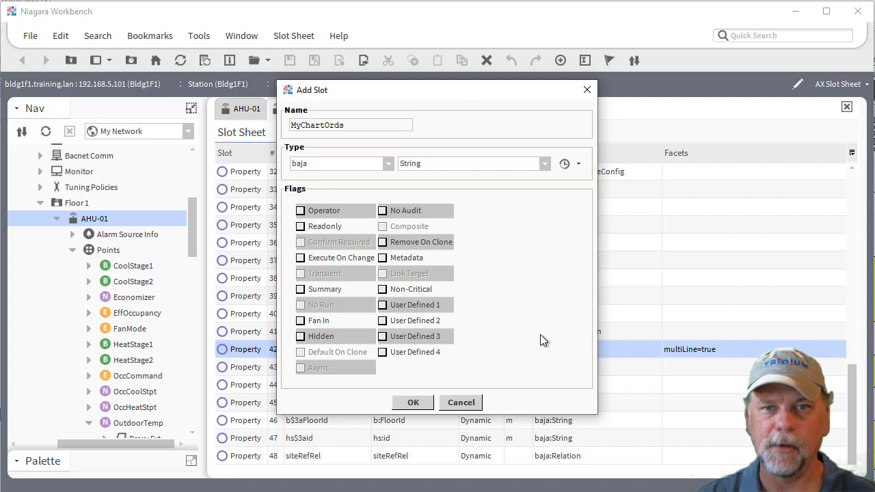
left_click(545, 164)
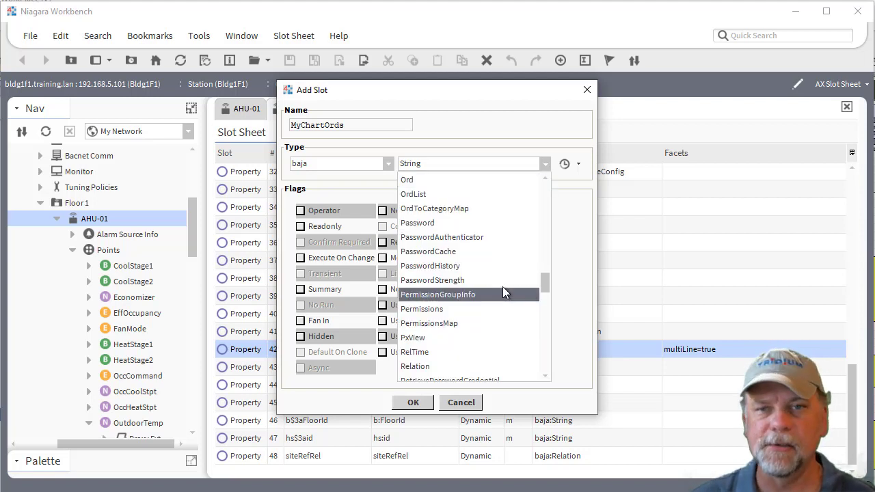
left_click(413, 194)
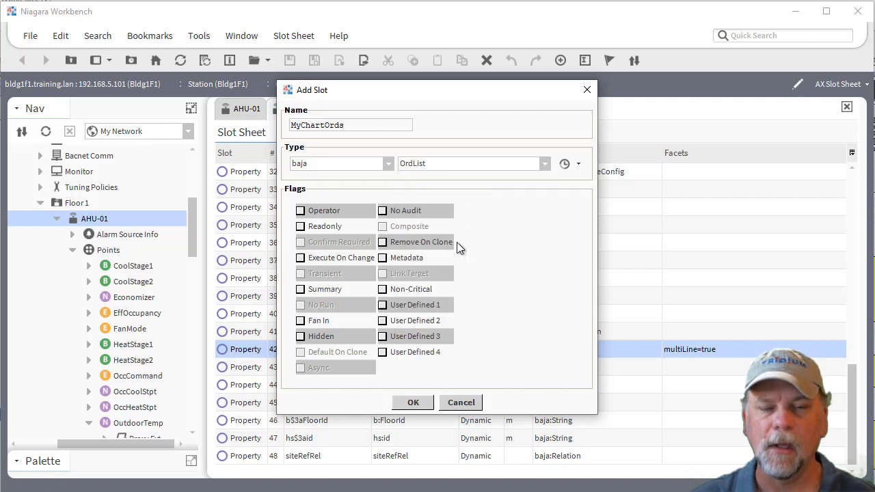
left_click(412, 402)
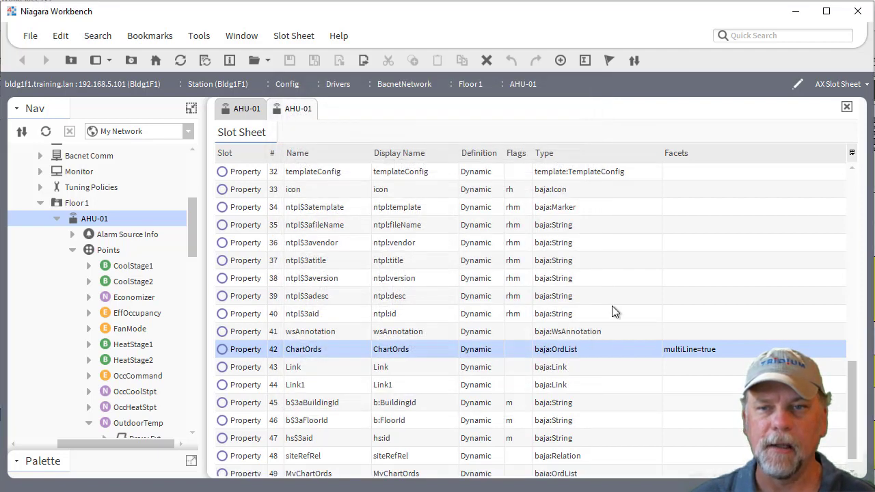
Step: Scroll the slot sheet to compare ChartOrds (multiLine=true) with MyChartOrds (no facets)
scroll("down", 3)
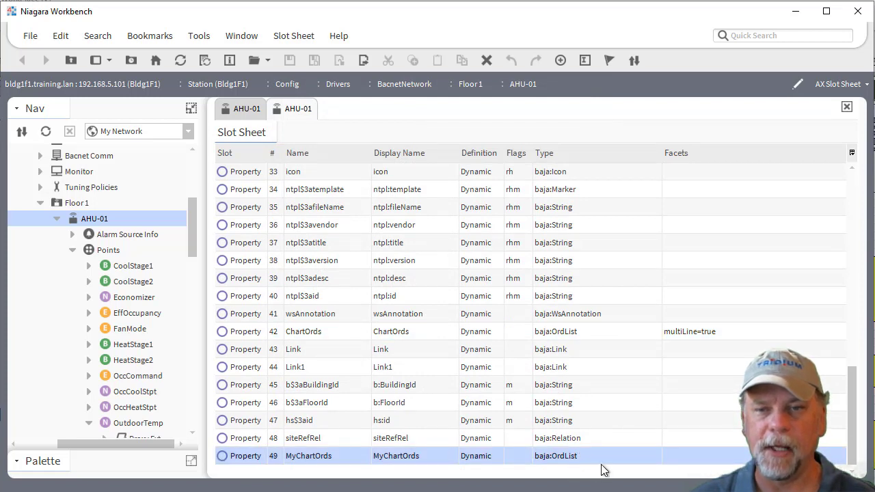
mouse_move(682, 345)
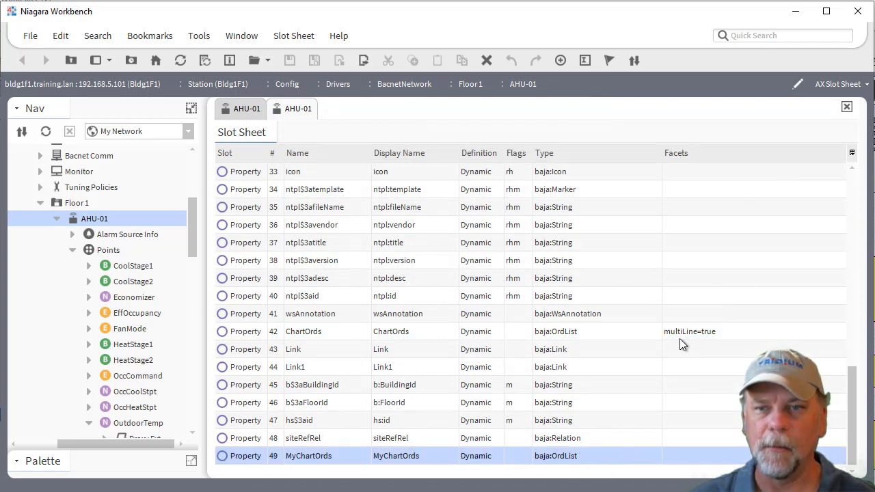
mouse_move(713, 339)
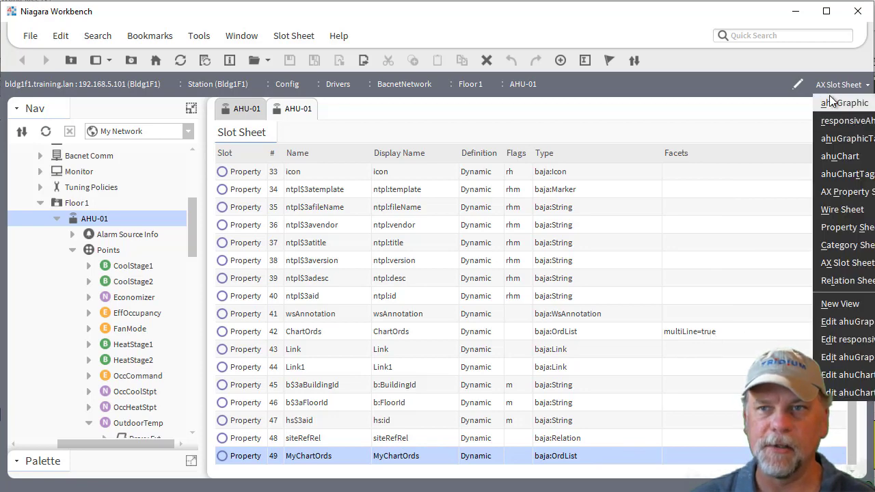
mouse_move(847, 192)
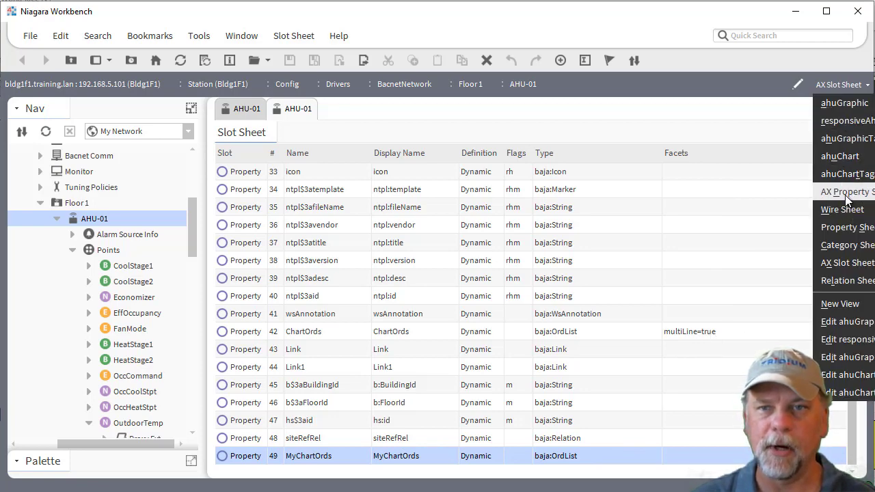
Step: Switch AHU-01 to its AX Property Sheet to review the ChartOrds and MyChartOrds fields
left_click(842, 191)
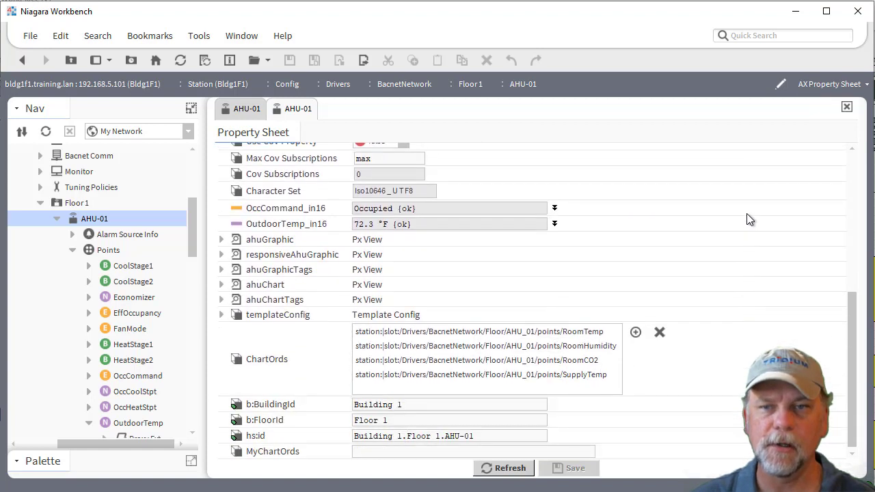
mouse_move(734, 269)
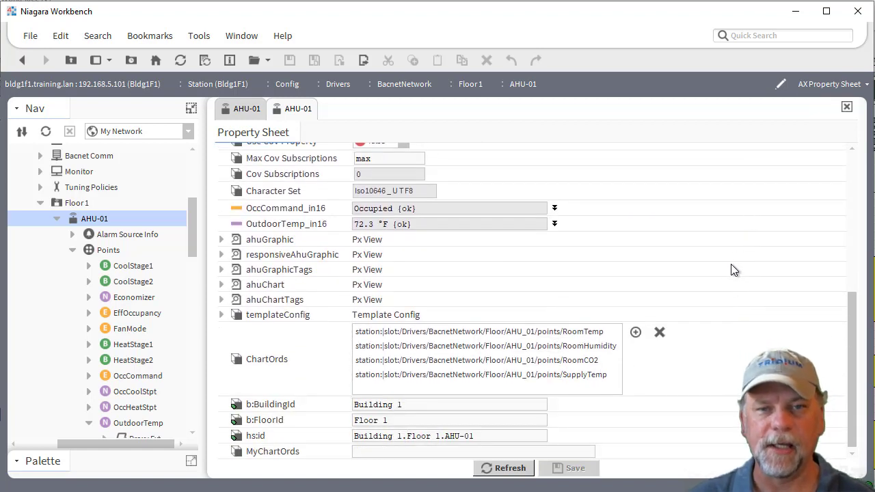
mouse_move(549, 364)
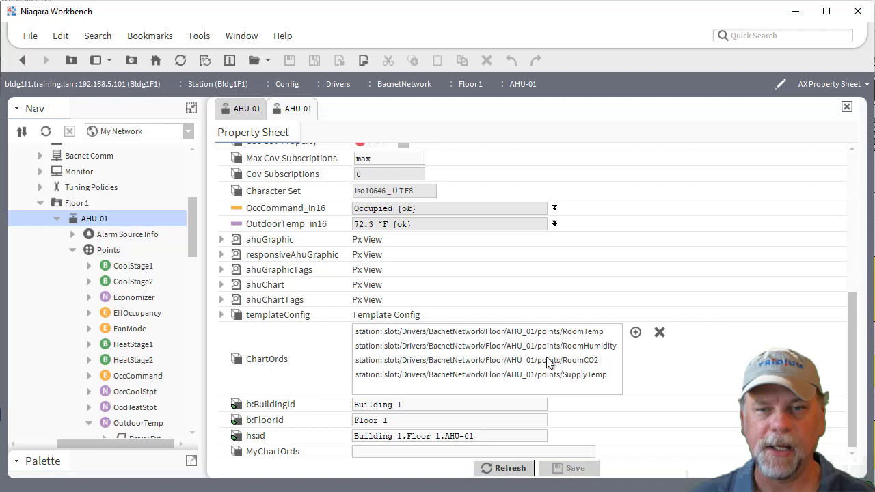
mouse_move(642, 344)
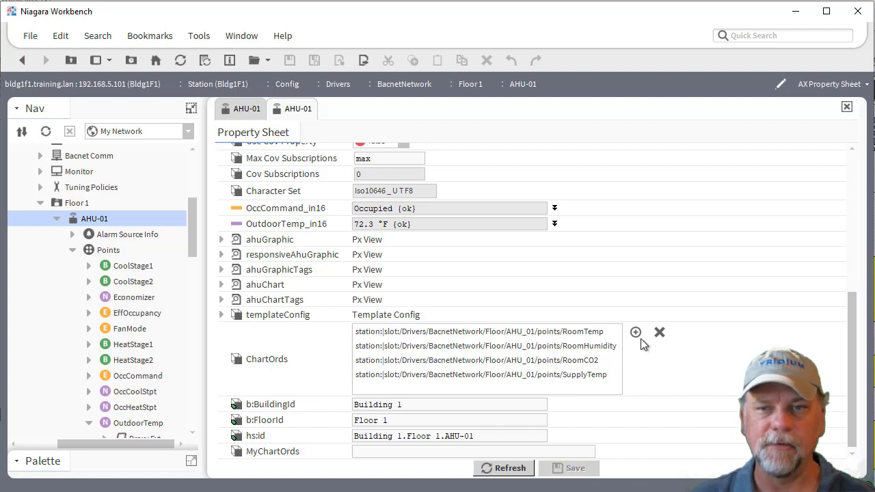
mouse_move(660, 342)
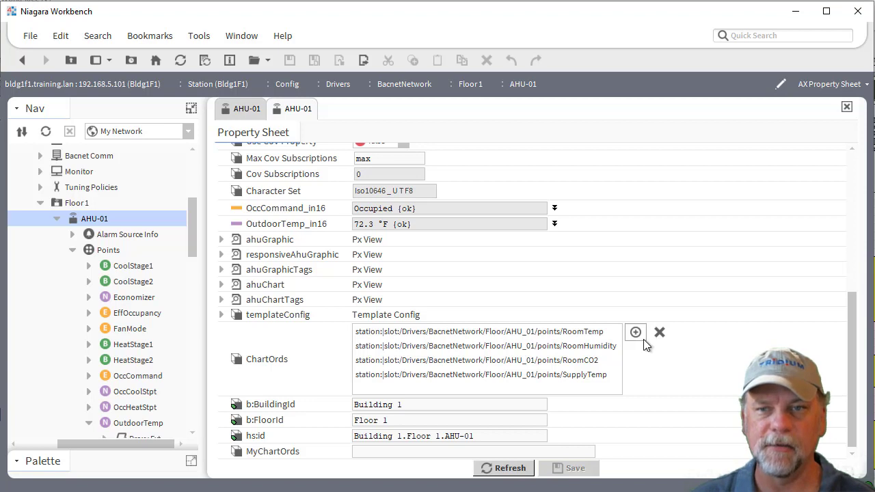
mouse_move(554, 388)
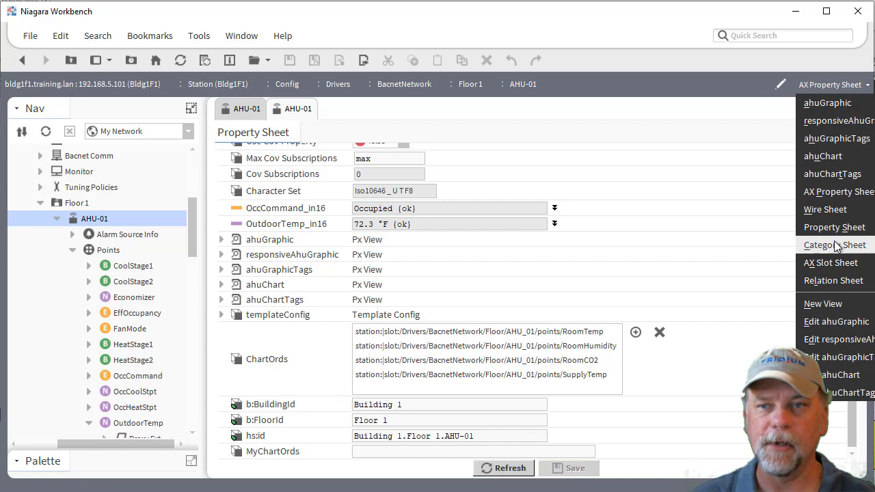
Step: Return to the slot sheet and bring up Config Facets for the MyChartOrds slot
left_click(830, 263)
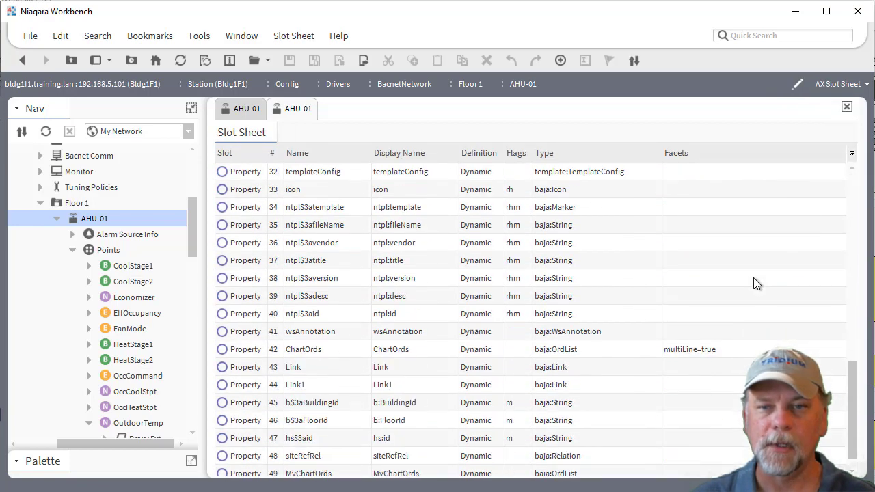
scroll("down", 3)
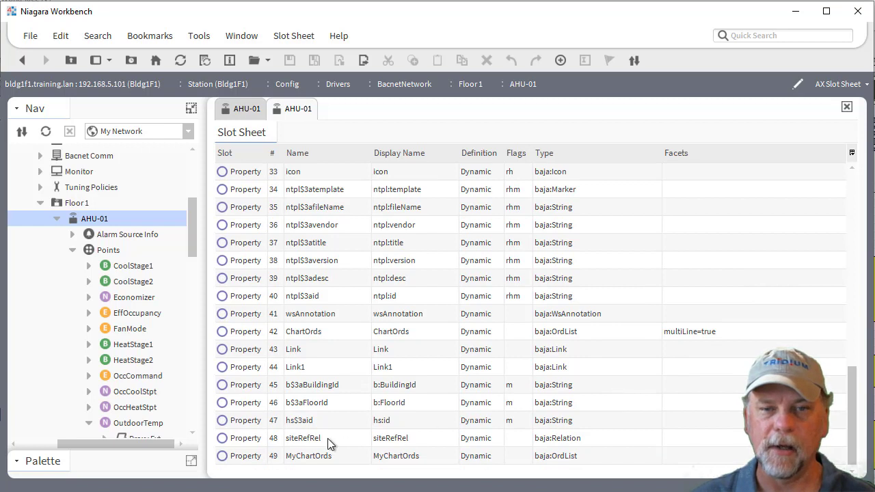
right_click(308, 455)
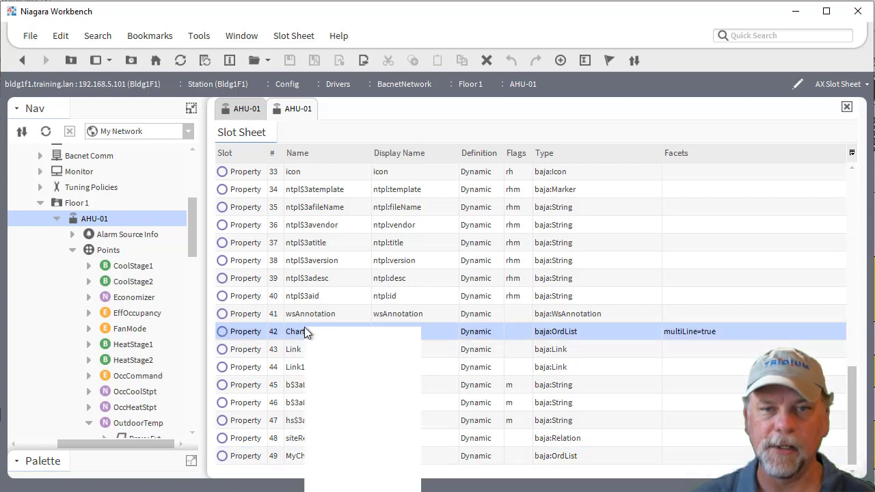
right_click(302, 332)
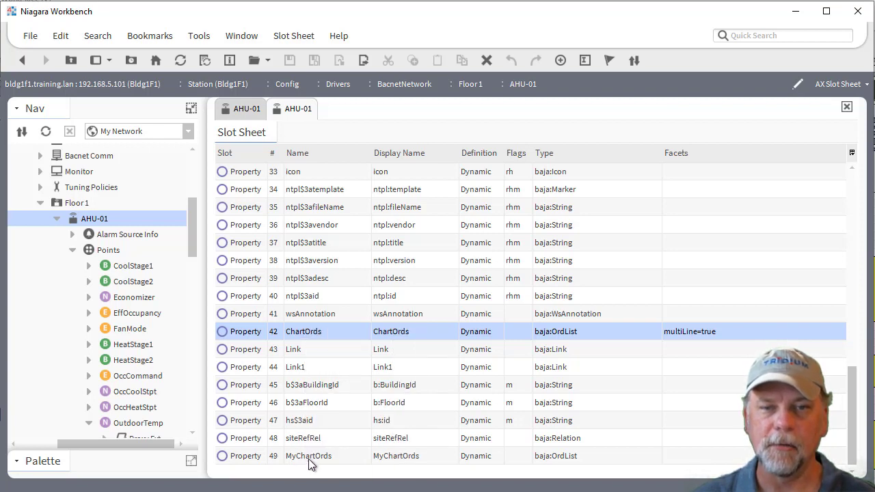
right_click(308, 457)
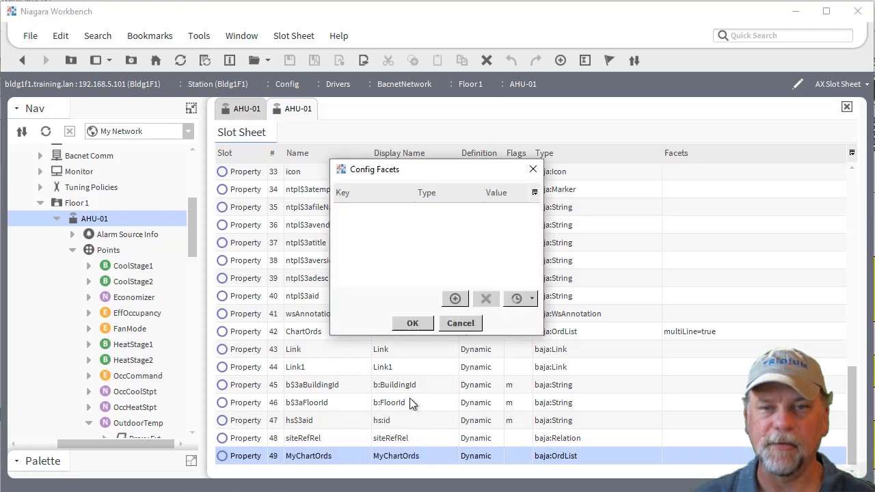
mouse_move(454, 298)
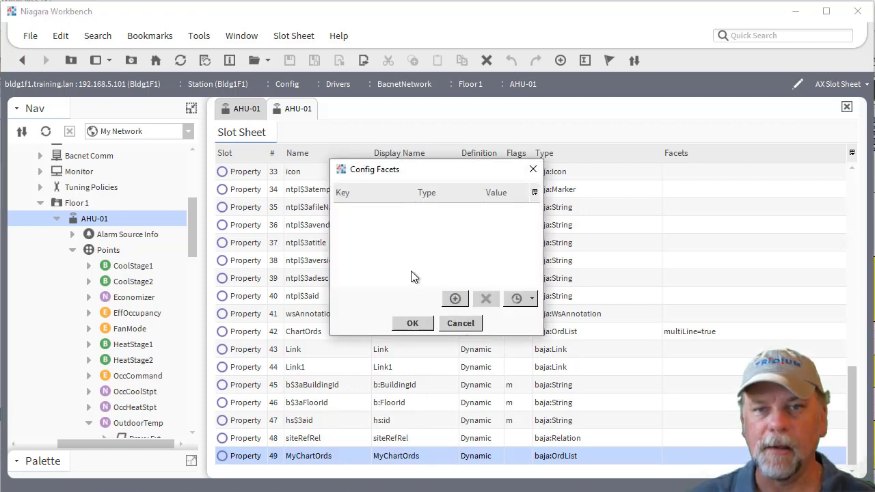
Step: Give MyChartOrds the facet multiLine = true (Boolean), matching ChartOrds
left_click(454, 298)
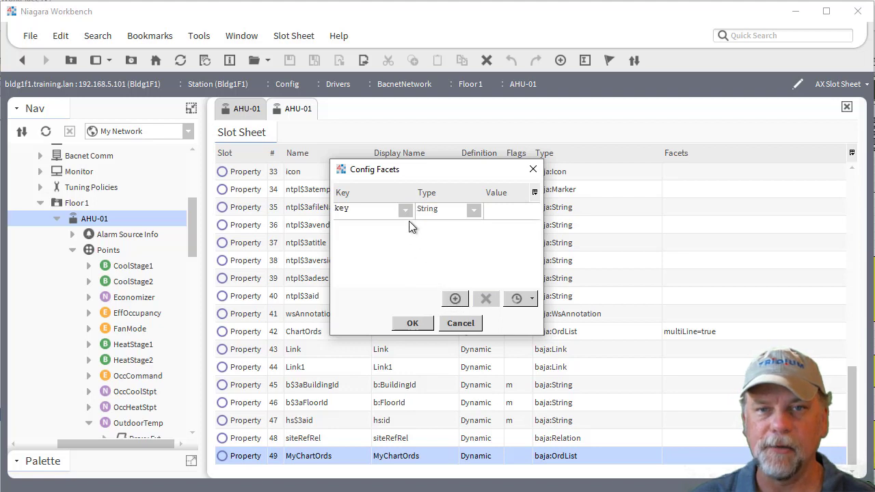
left_click(404, 209)
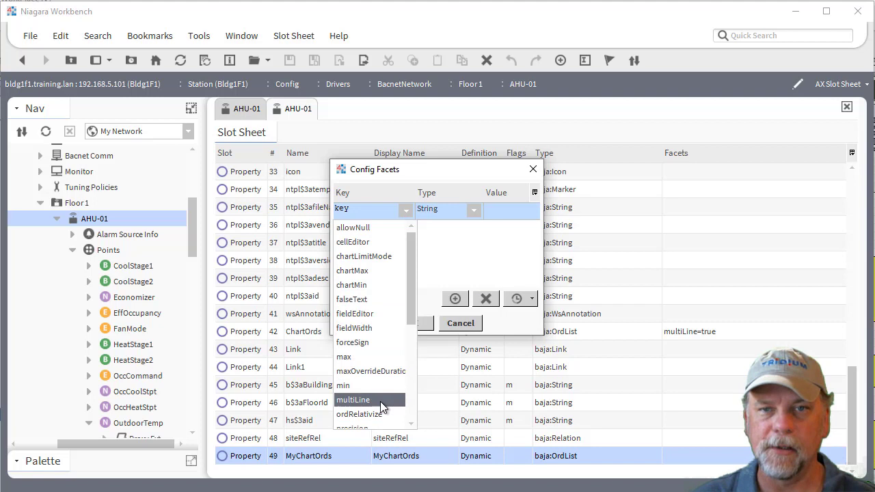
left_click(361, 399)
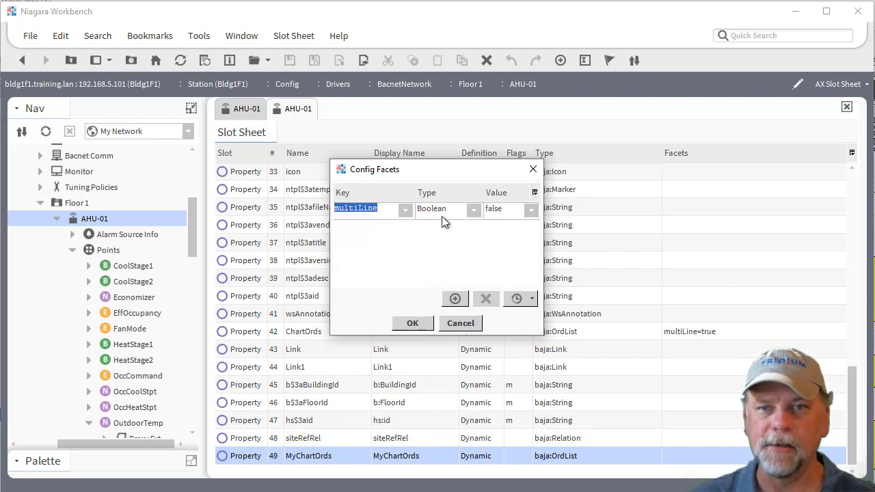
left_click(531, 208)
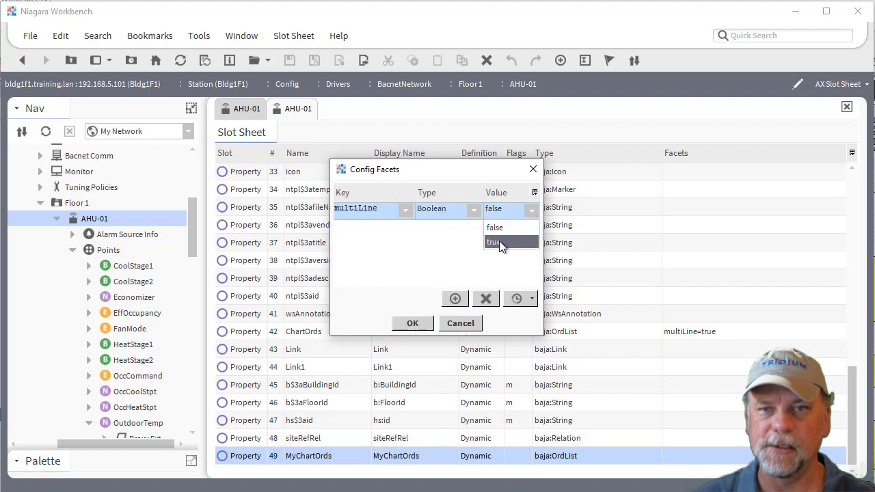
left_click(495, 242)
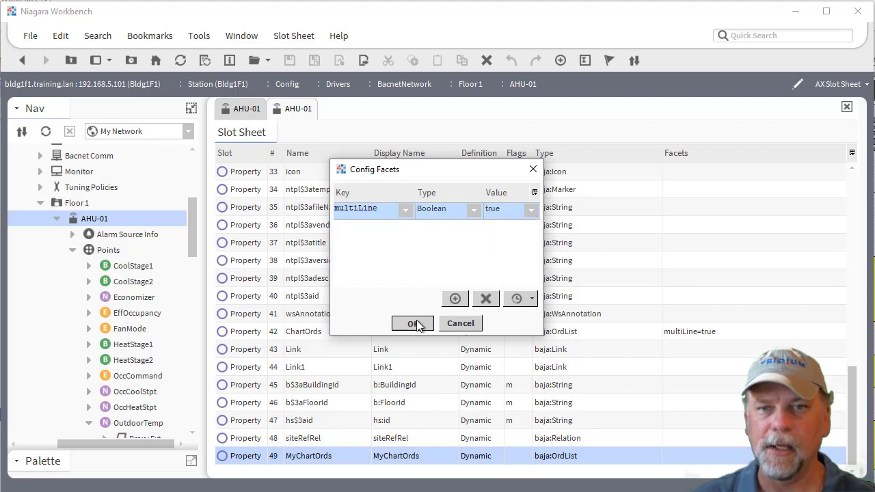
left_click(413, 322)
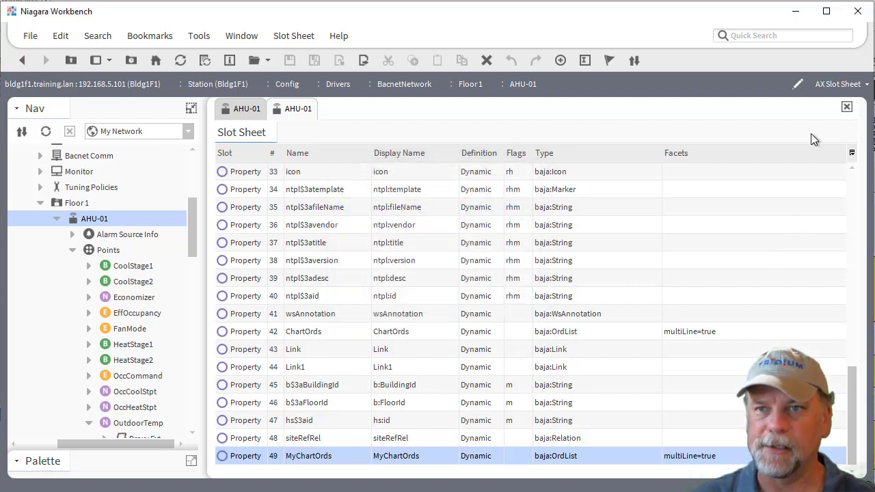
left_click(862, 84)
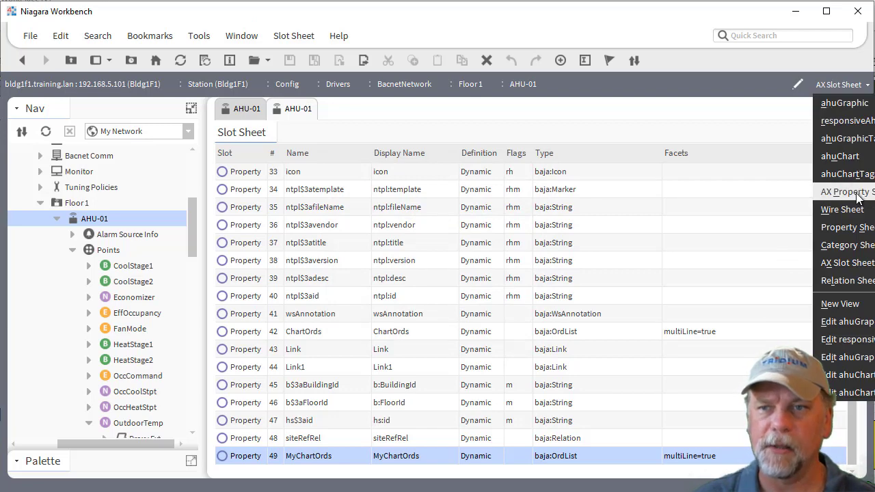
Step: On the property sheet, start adding an ord to ChartOrds using the Component Chooser
left_click(848, 191)
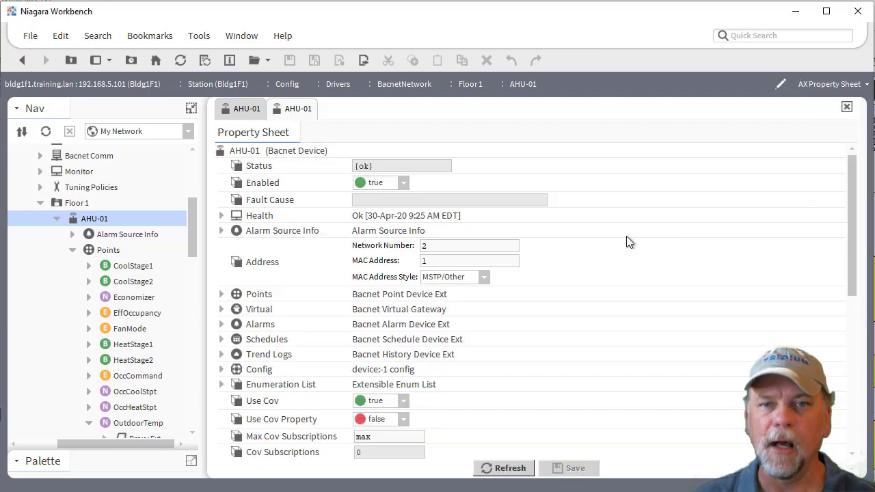
scroll("down", 3)
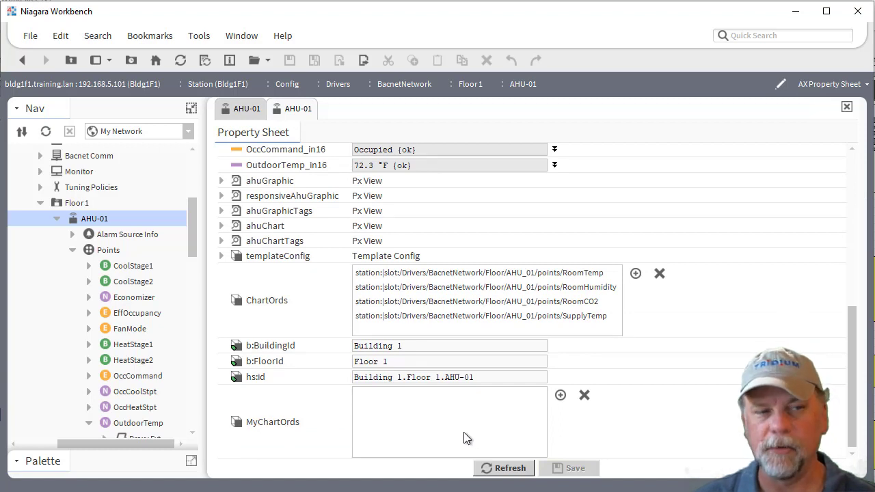
mouse_move(647, 321)
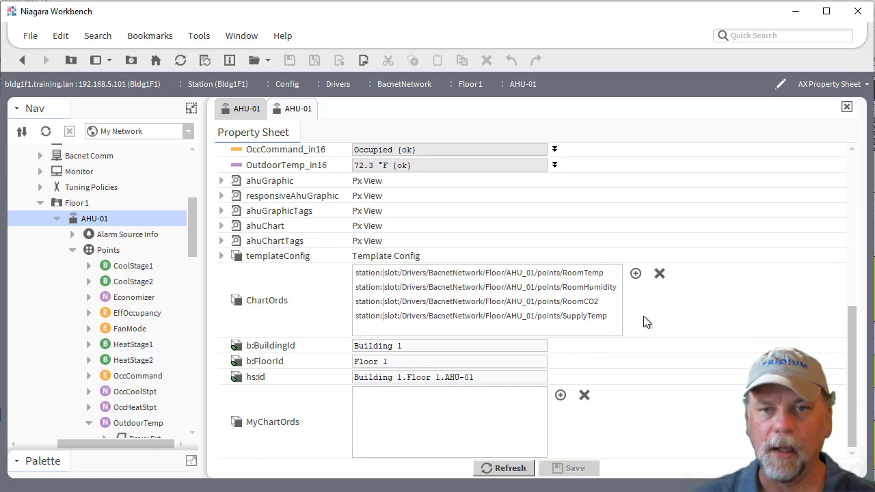
left_click(634, 273)
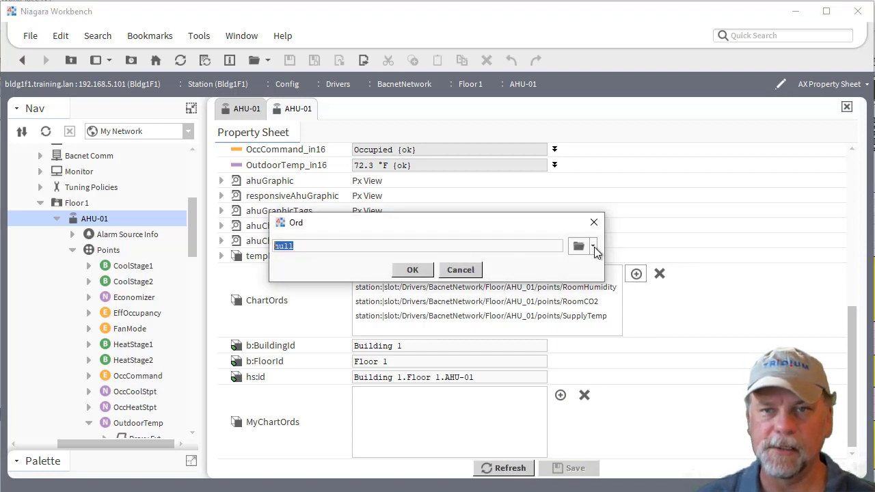
left_click(593, 246)
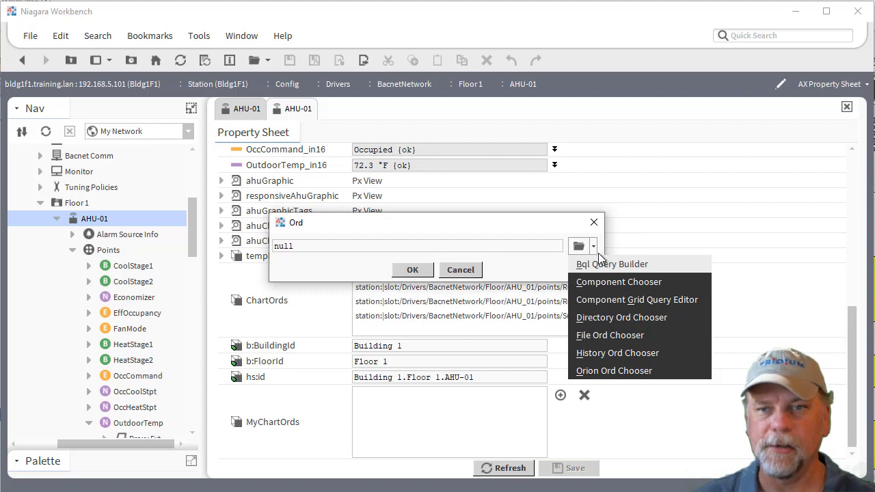
mouse_move(620, 284)
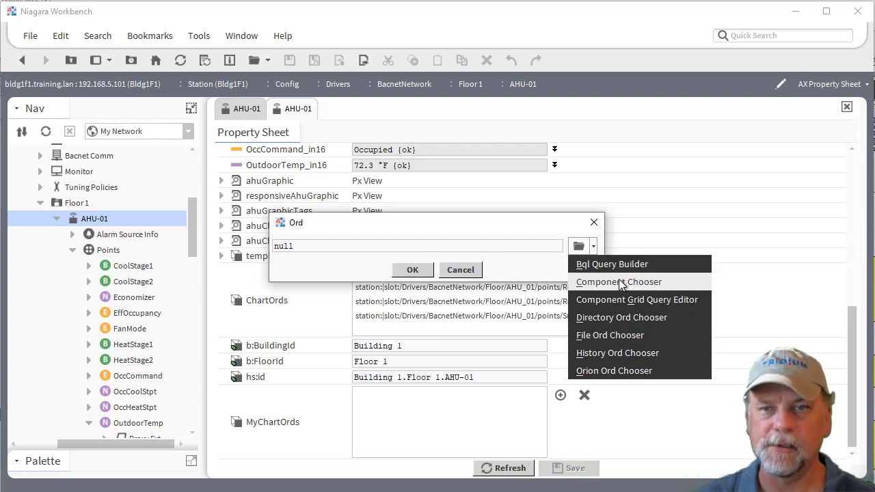
left_click(621, 317)
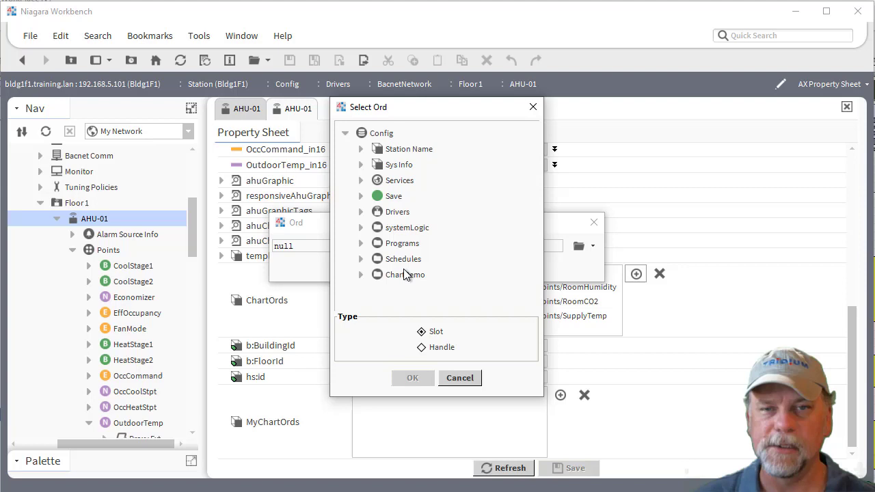
mouse_move(362, 218)
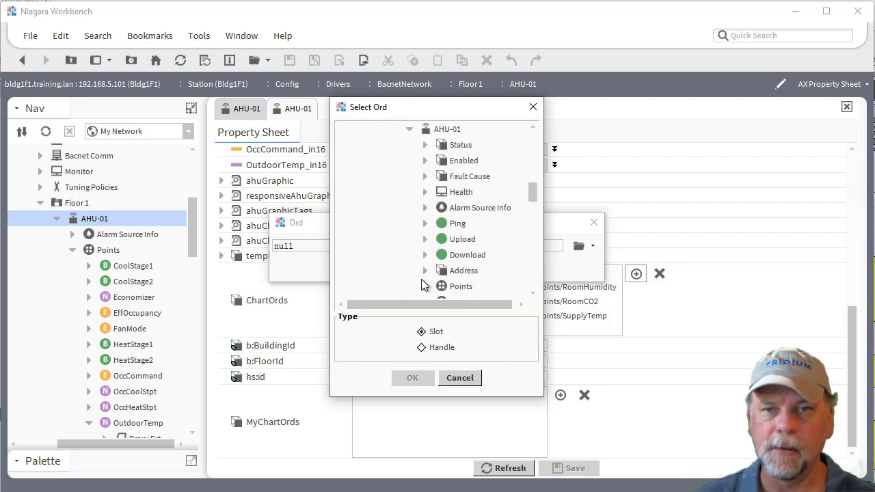
Step: Select AHU_01's OutdoorTemp point as the fifth ChartOrds ord
scroll("down", 3)
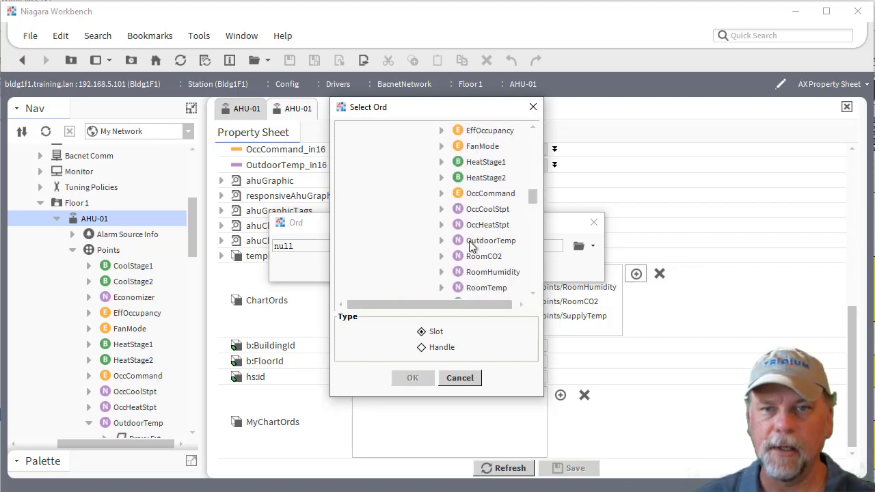
left_click(492, 241)
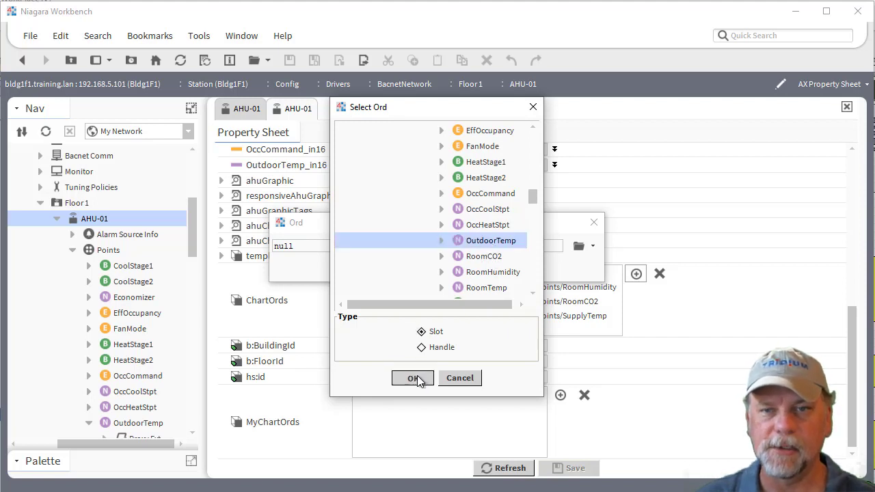
left_click(411, 378)
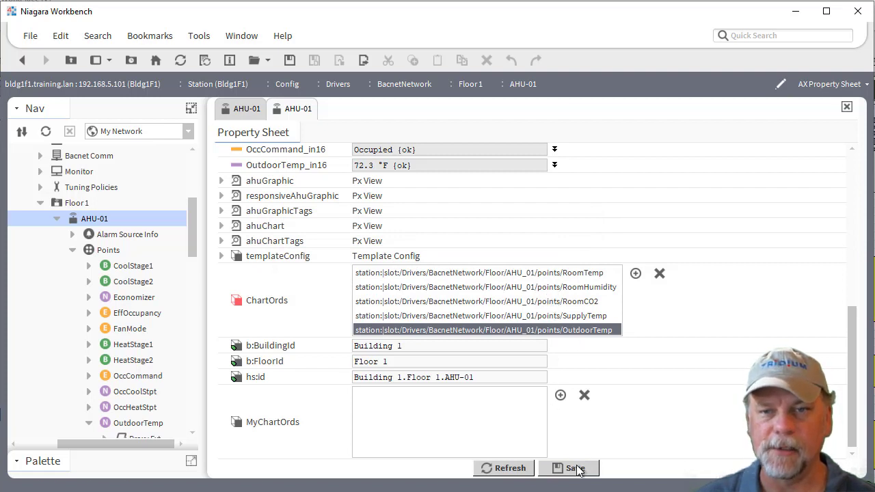
Step: Save the five-ord ChartOrds list on AHU-01
left_click(573, 468)
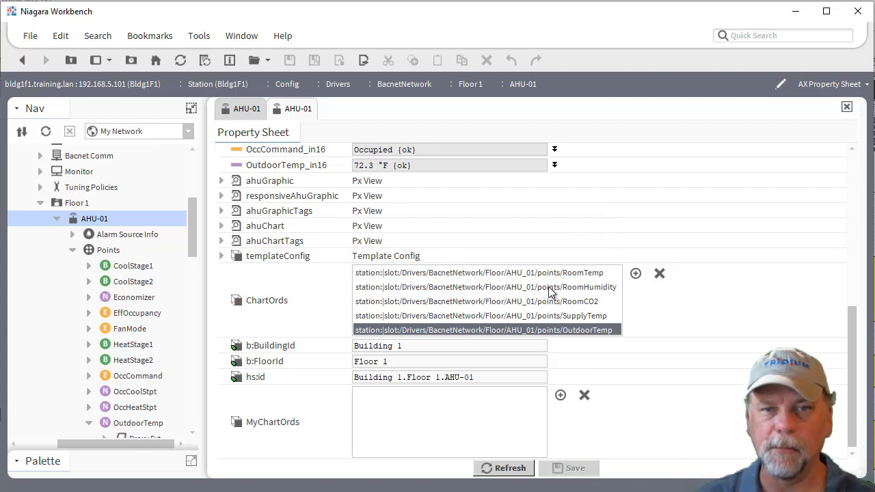
mouse_move(553, 310)
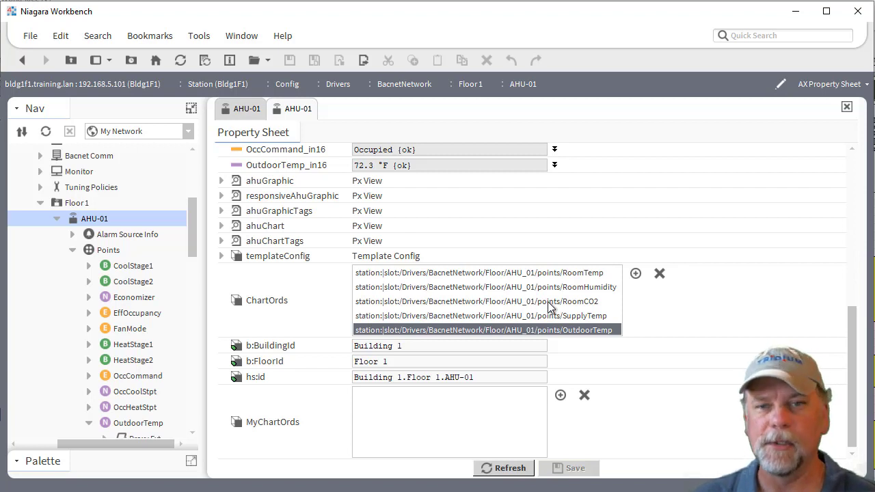
mouse_move(489, 303)
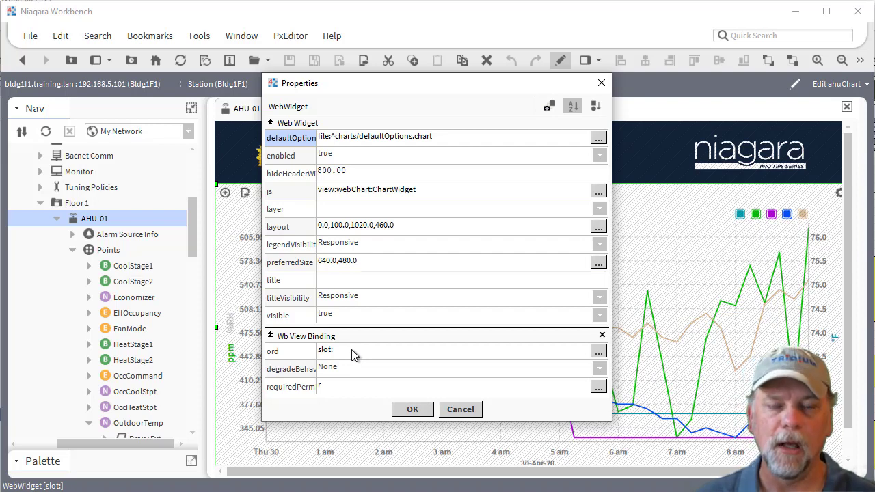
Step: Bind the chart widget's ord to station:|slot:/Drivers/BacnetNetwork/Floor/AHU_01/ChartOrds via the Component Chooser
left_click(599, 350)
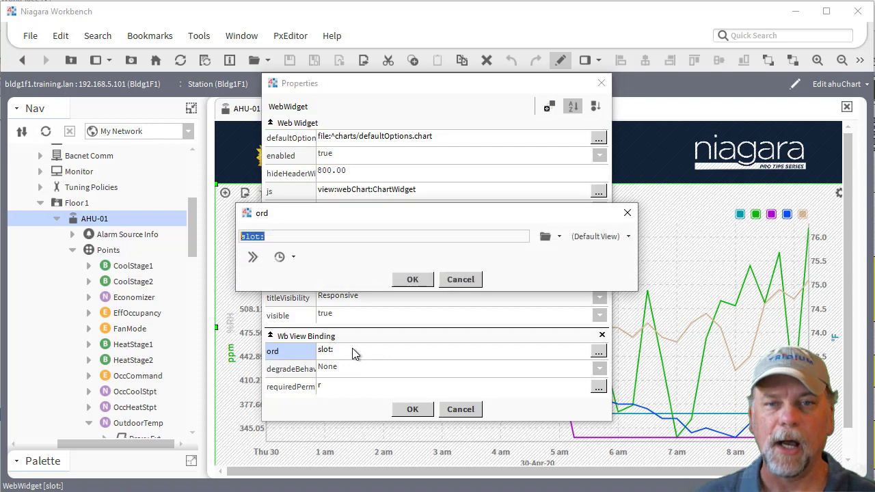
left_click(558, 235)
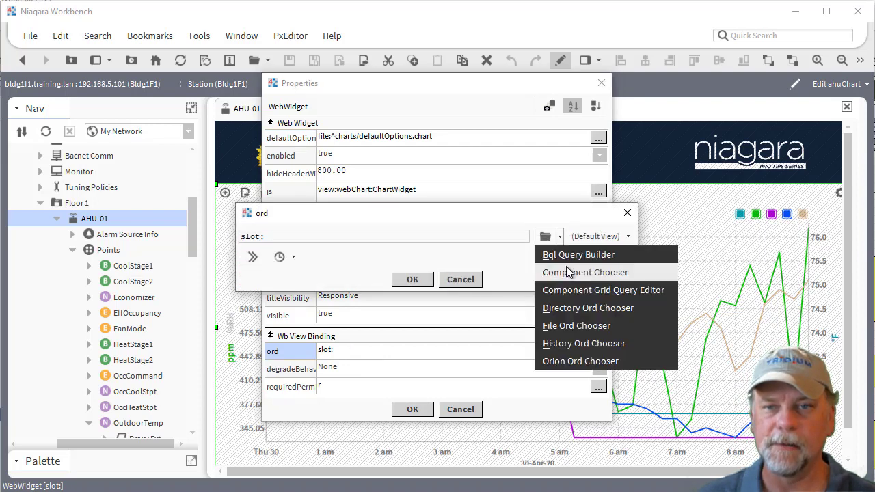
left_click(585, 272)
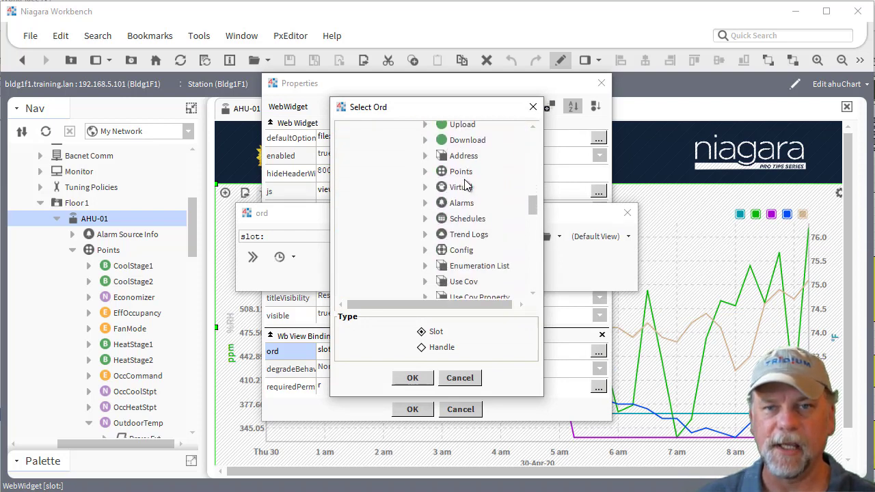
scroll("down", 3)
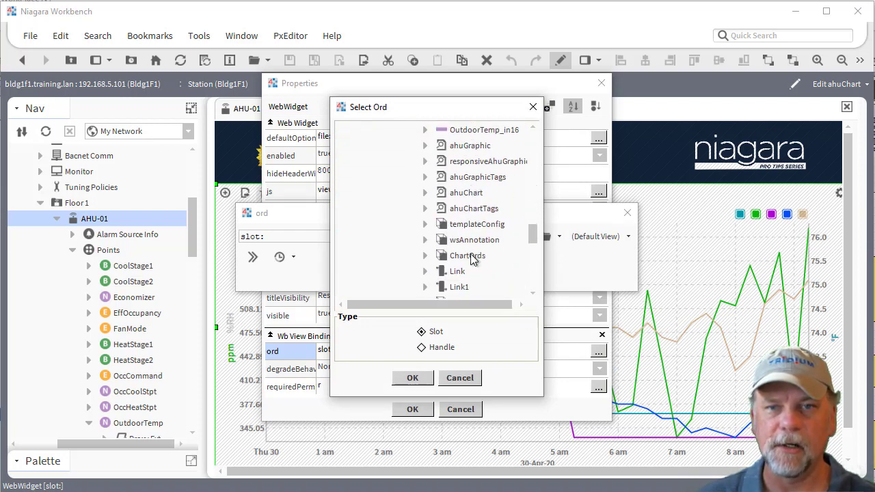
left_click(466, 255)
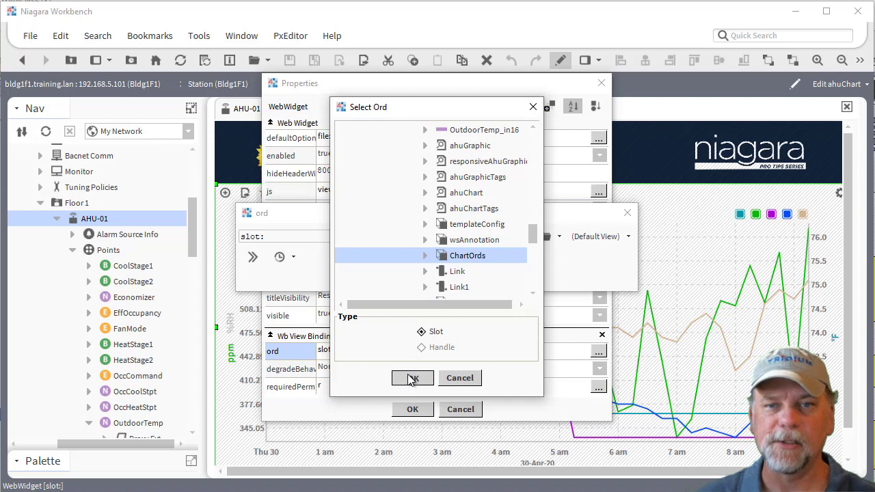
left_click(413, 377)
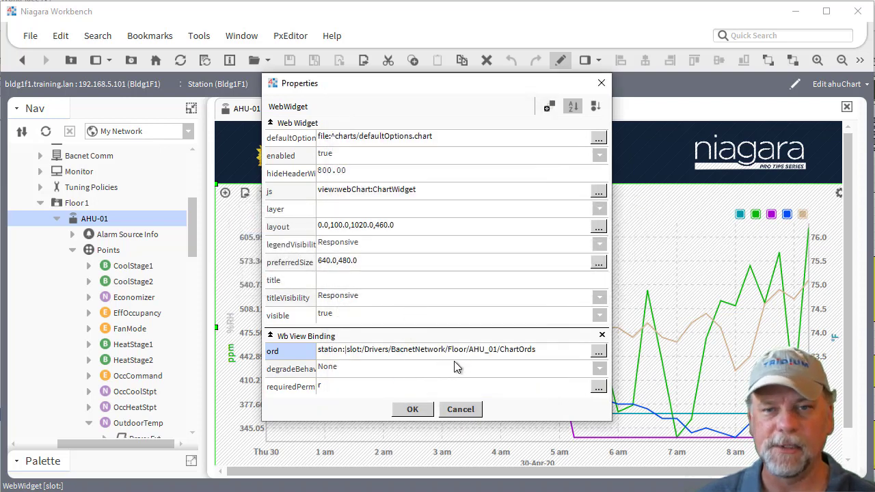
left_click(413, 408)
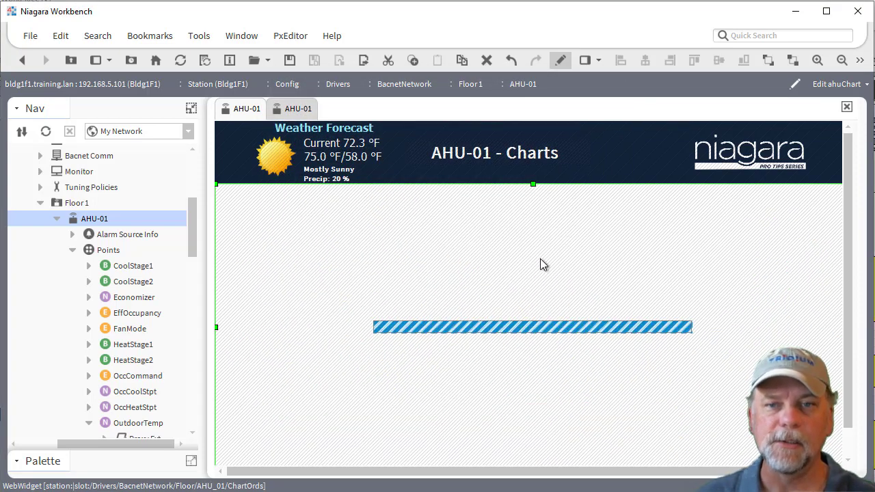
mouse_move(529, 257)
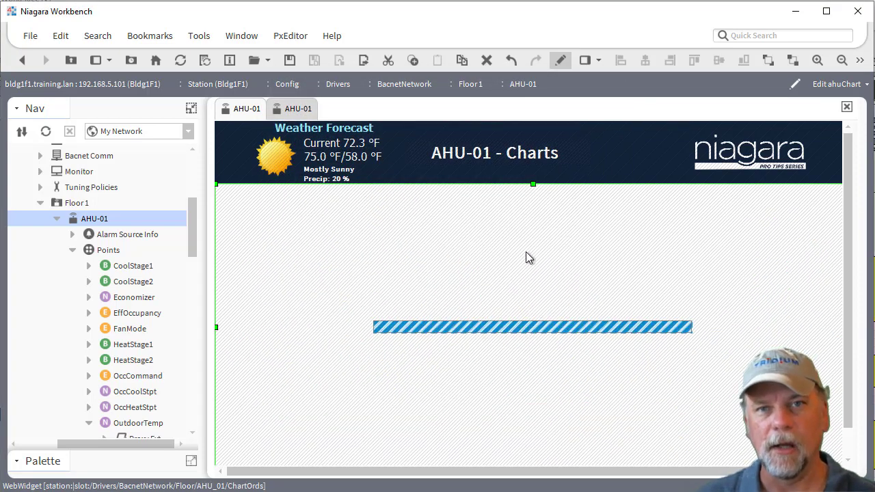
mouse_move(495, 114)
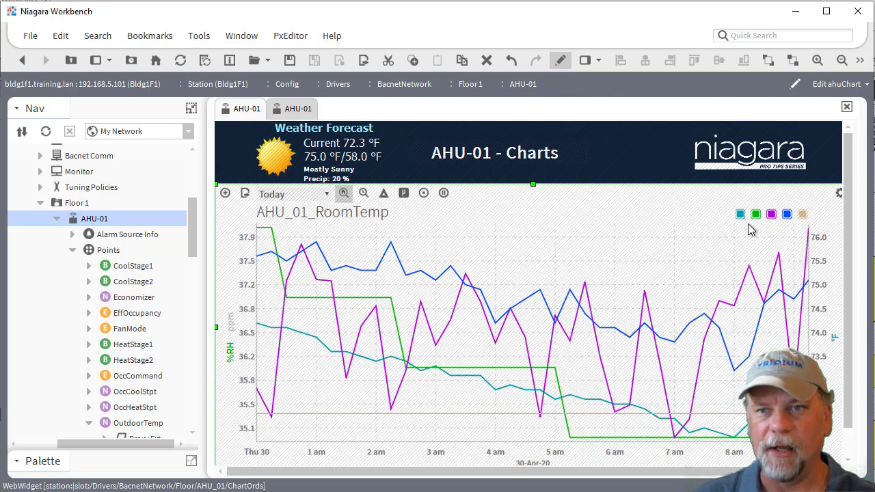
mouse_move(803, 225)
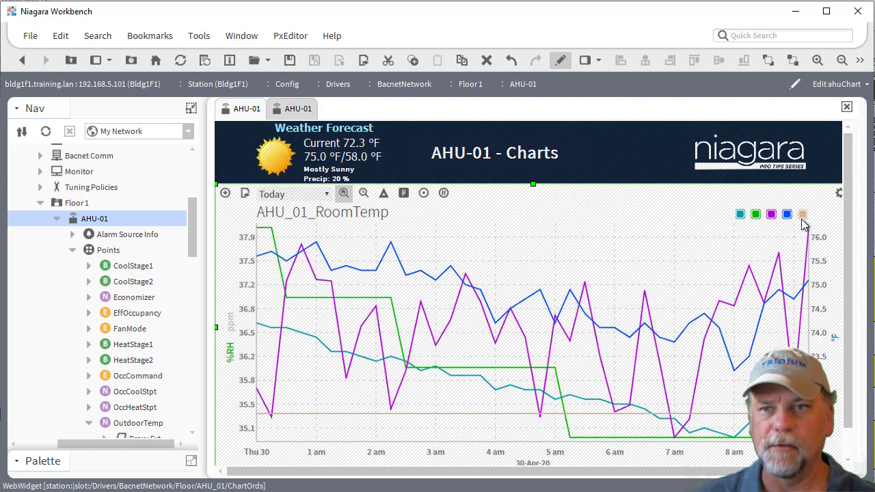
mouse_move(799, 193)
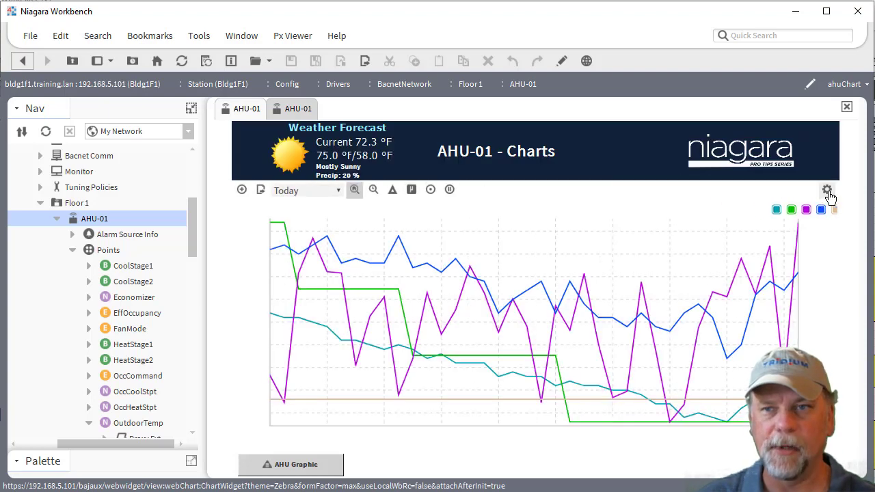
left_click(827, 190)
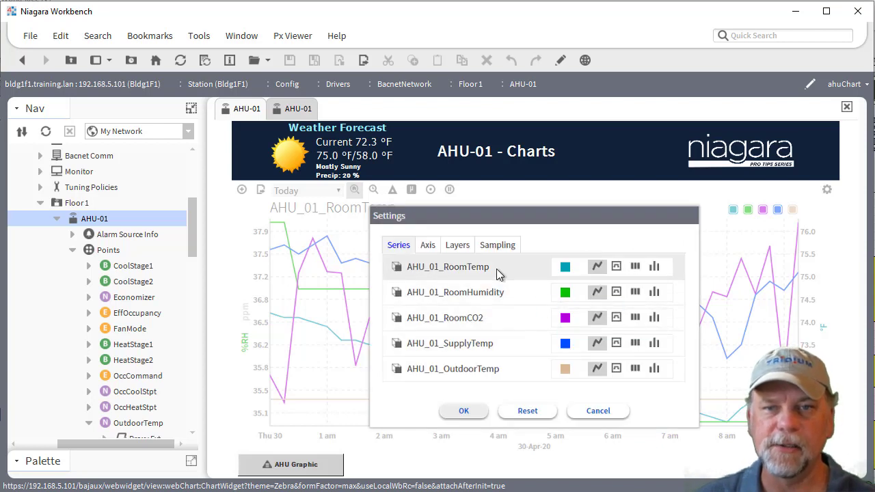
mouse_move(494, 369)
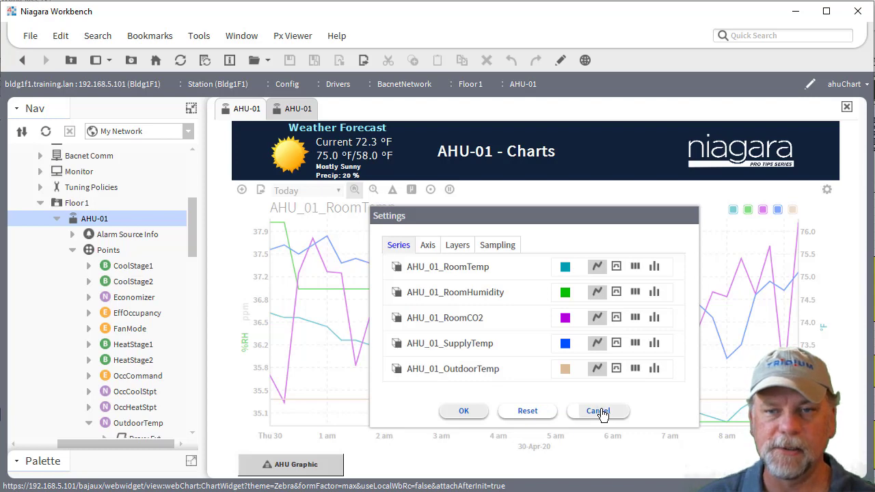
left_click(598, 410)
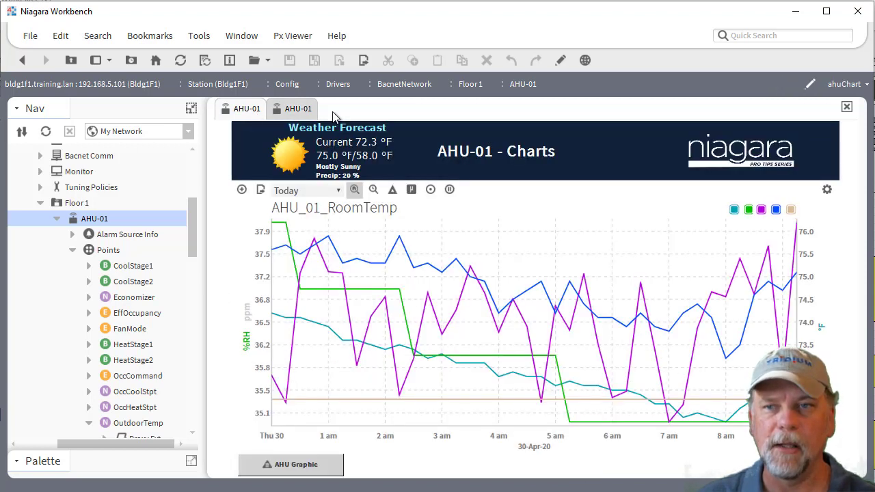
Step: Refresh the view and check the chart settings list the RoomTemp, RoomHumidity, RoomCO2 and SupplyTemp series
left_click(181, 60)
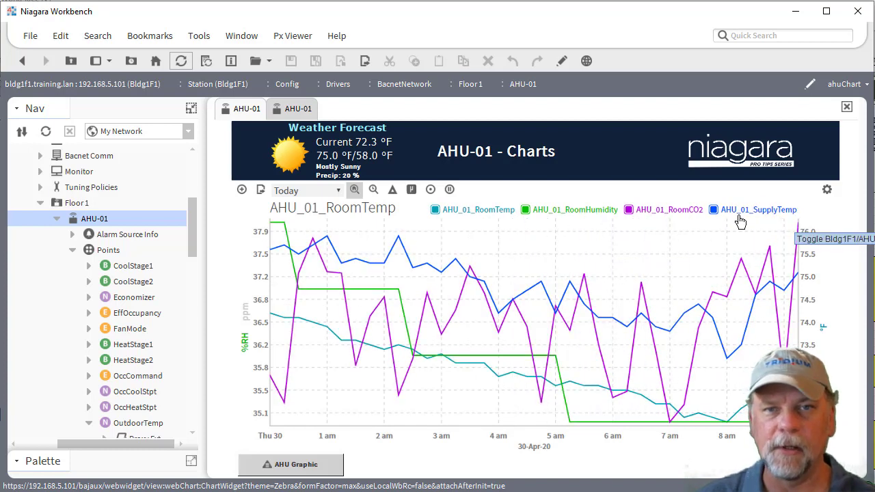
mouse_move(827, 190)
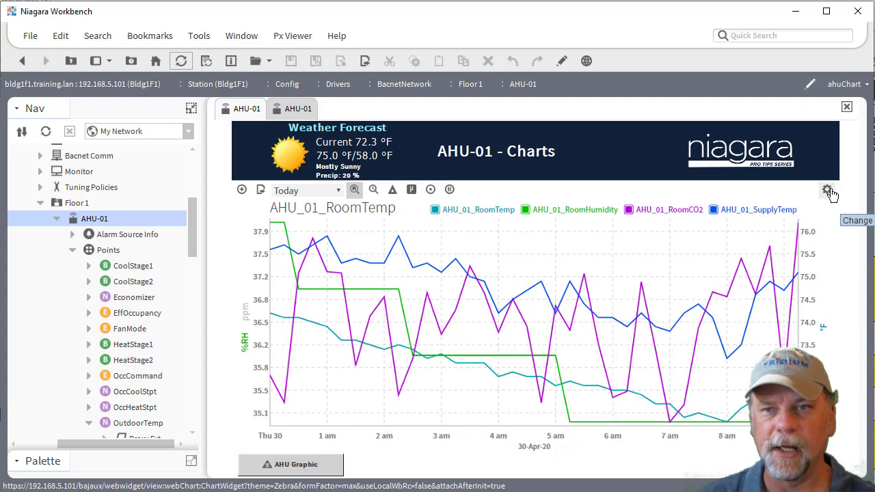
left_click(827, 190)
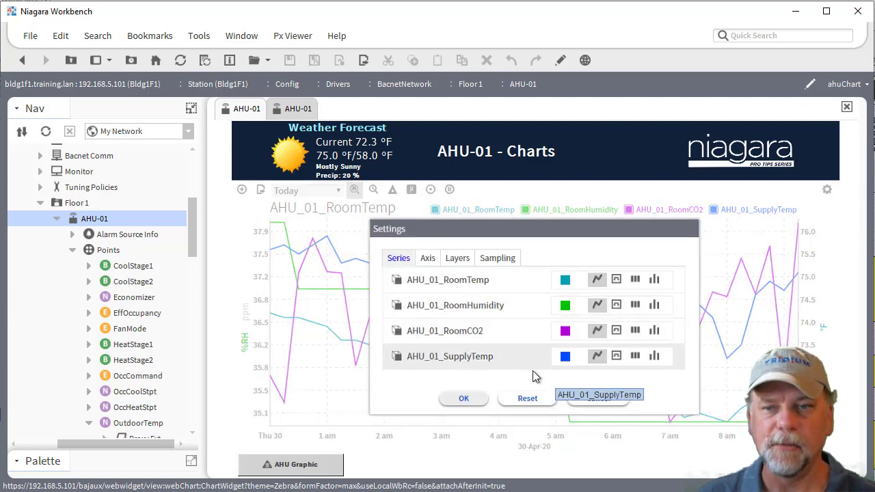
left_click(463, 398)
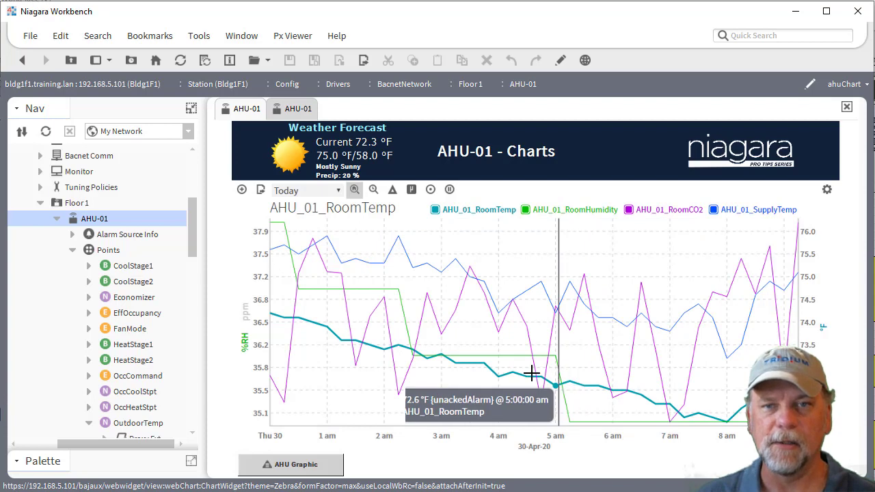